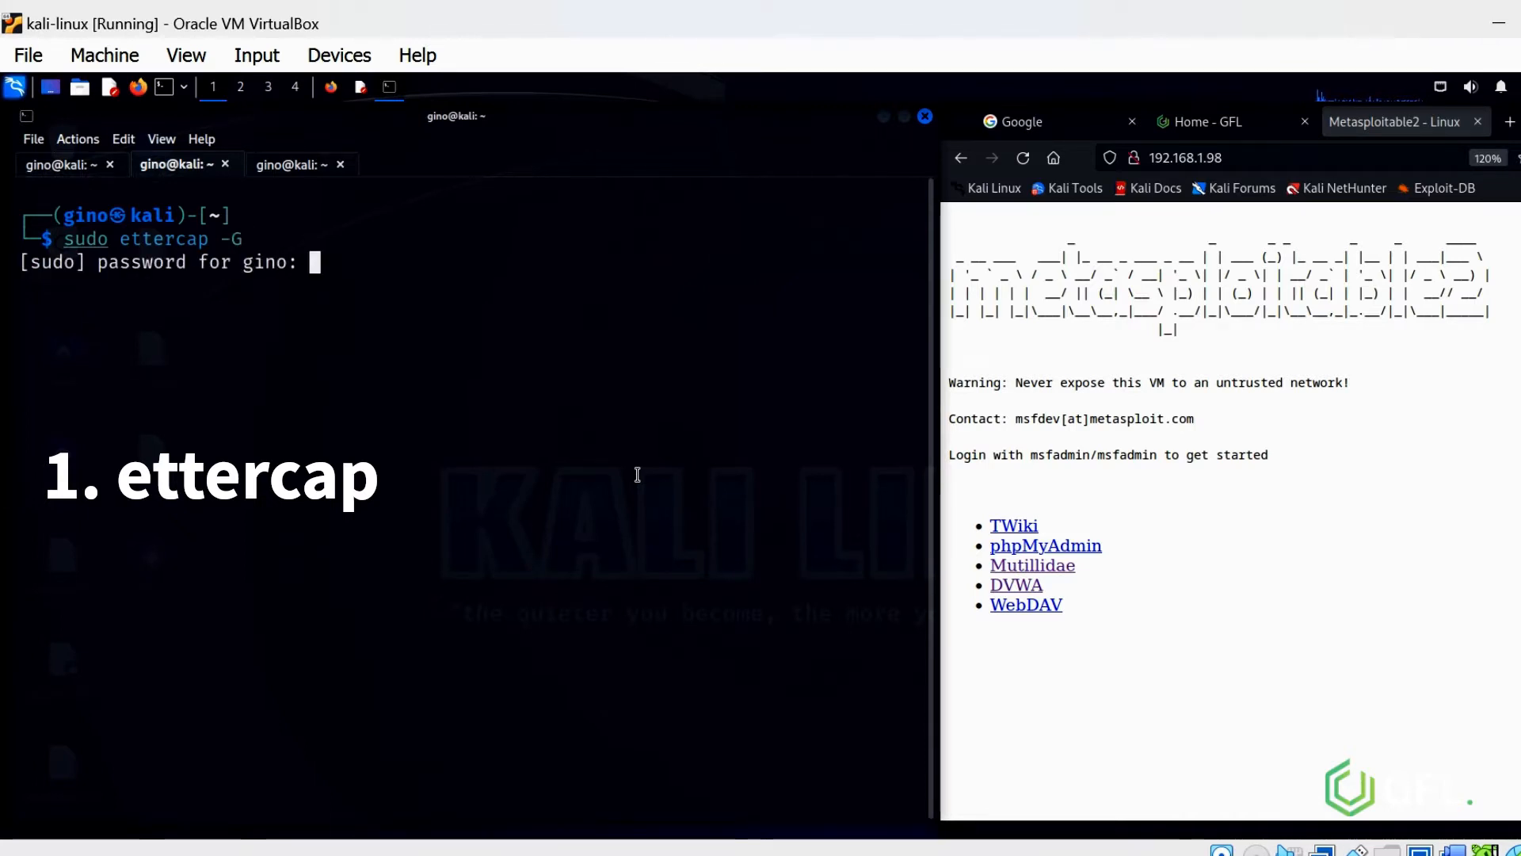
Launch Ettercap's graphical interface with sudo ettercap -G and the administrator password
key(Return)
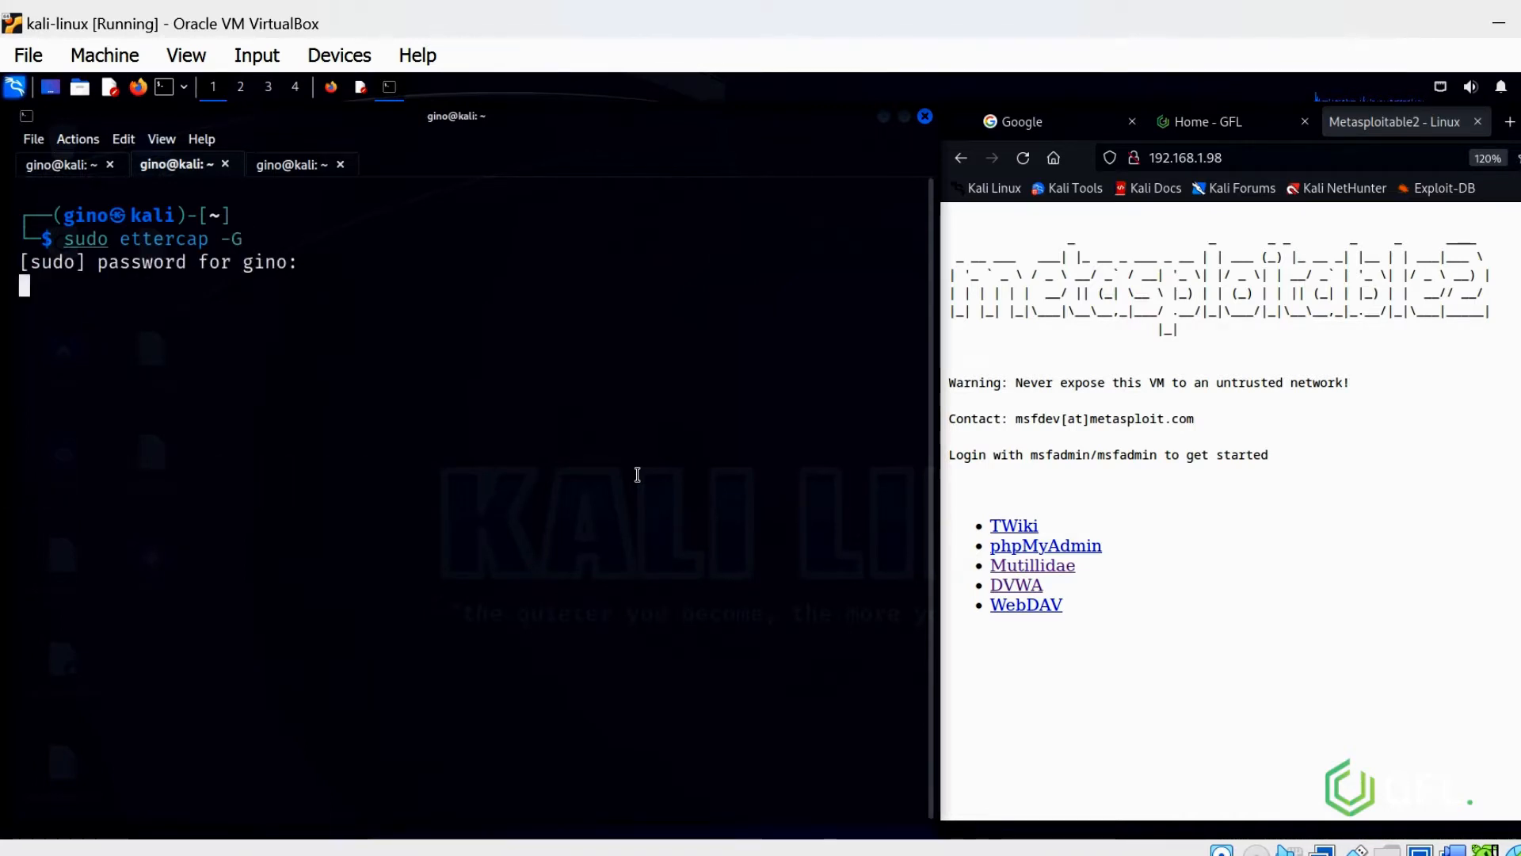
key(Return)
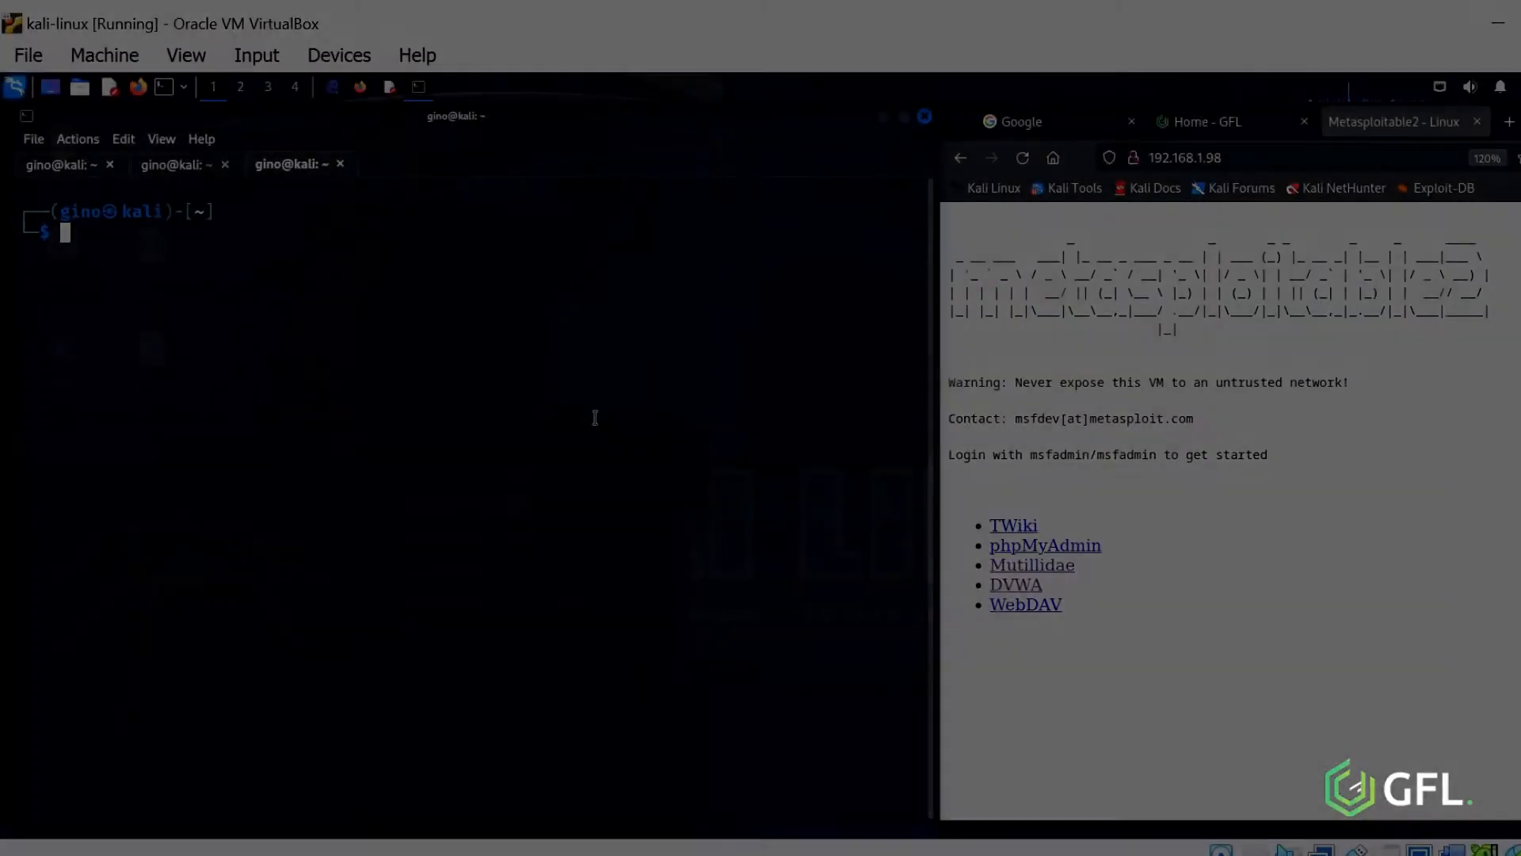
text(sudo ettercap -G)
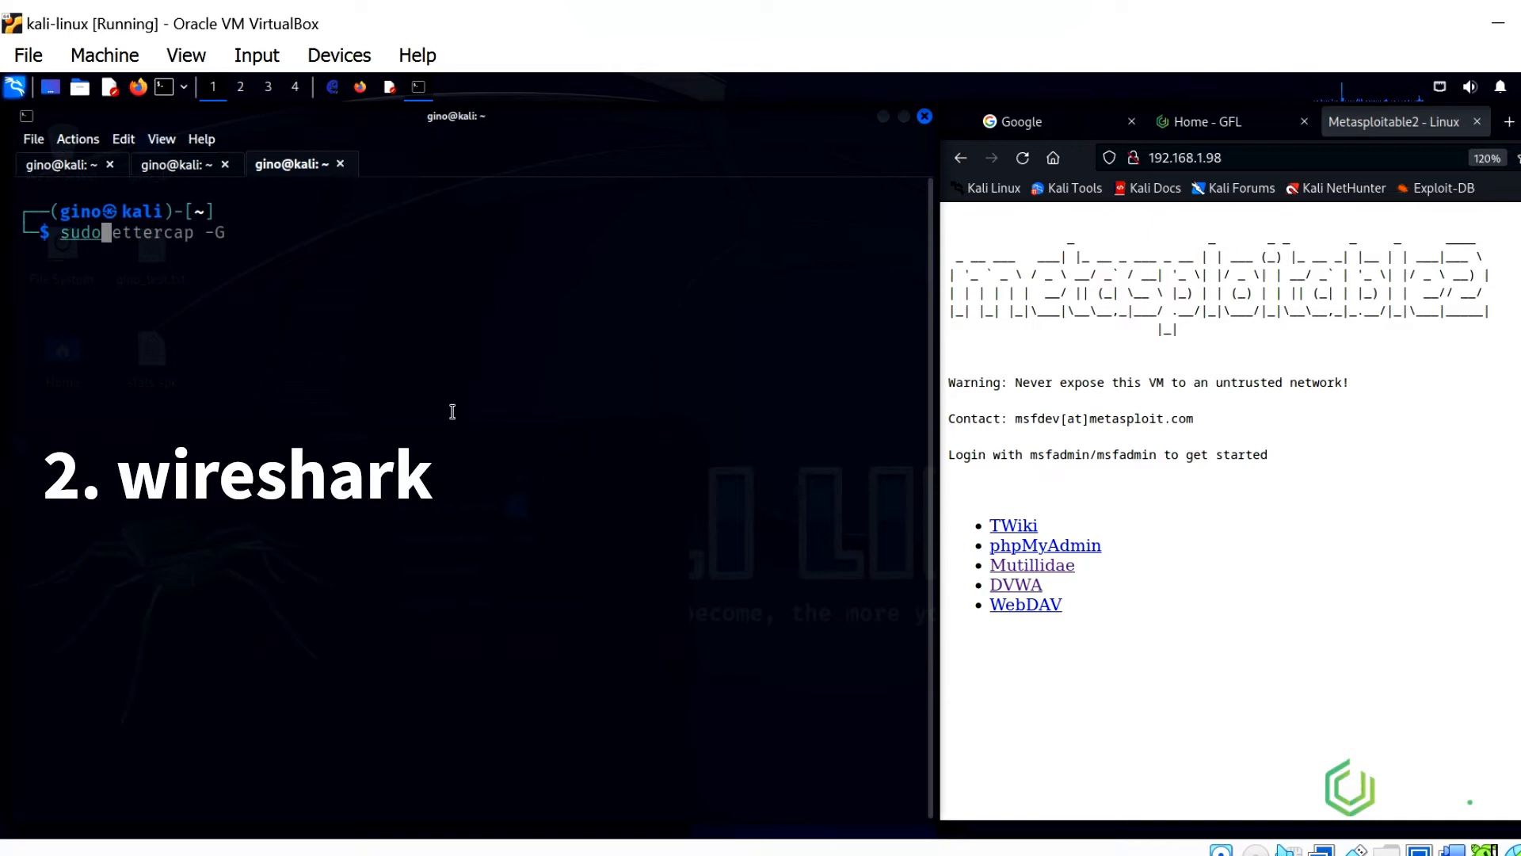
Launch Wireshark with sudo wireshark in another terminal tab, entering the password
text(wire)
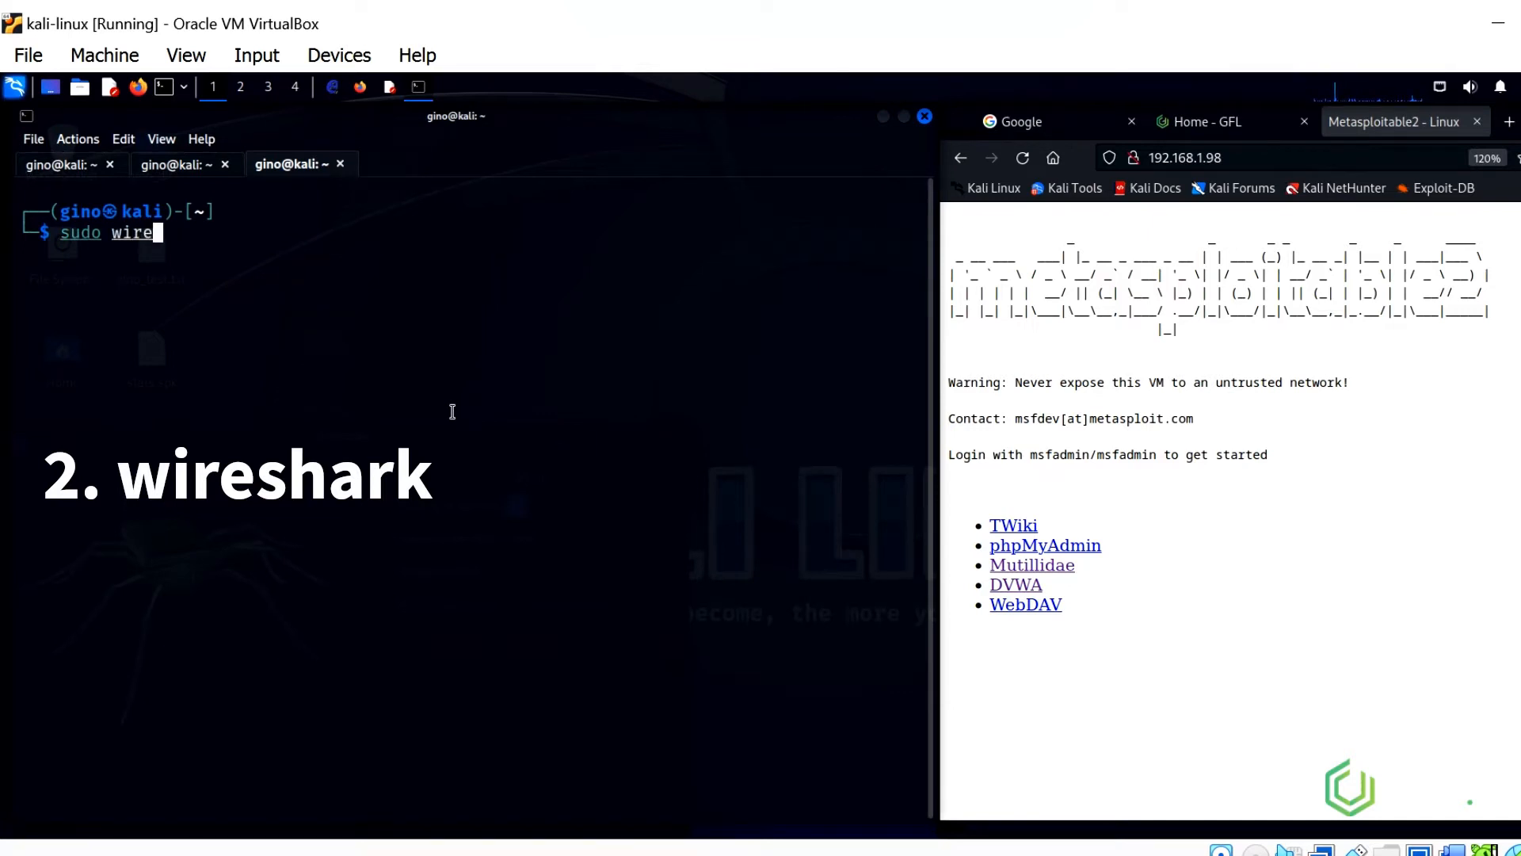
text(shark)
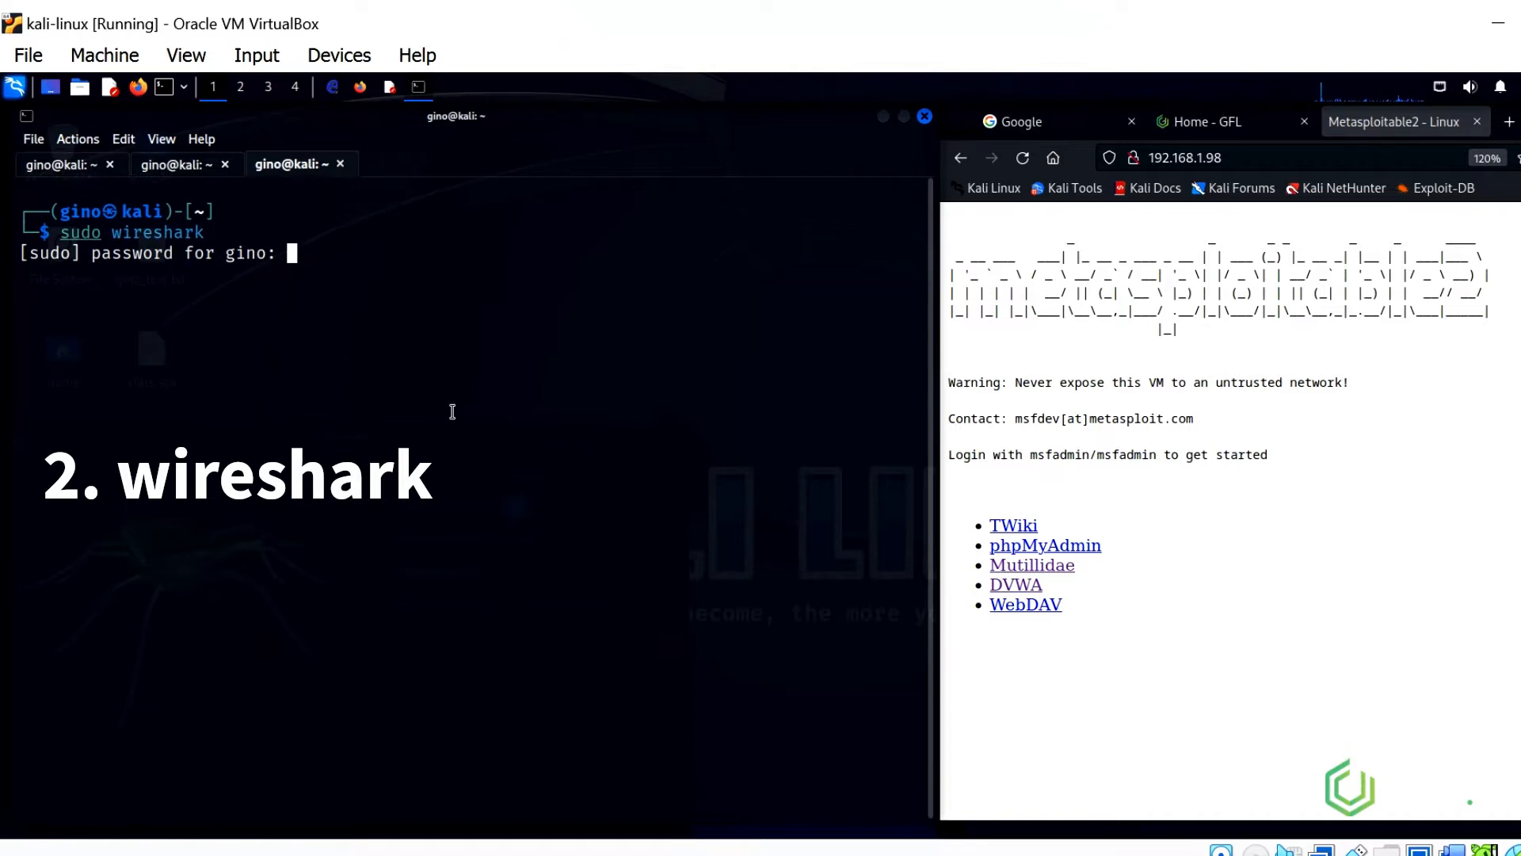
key(Return)
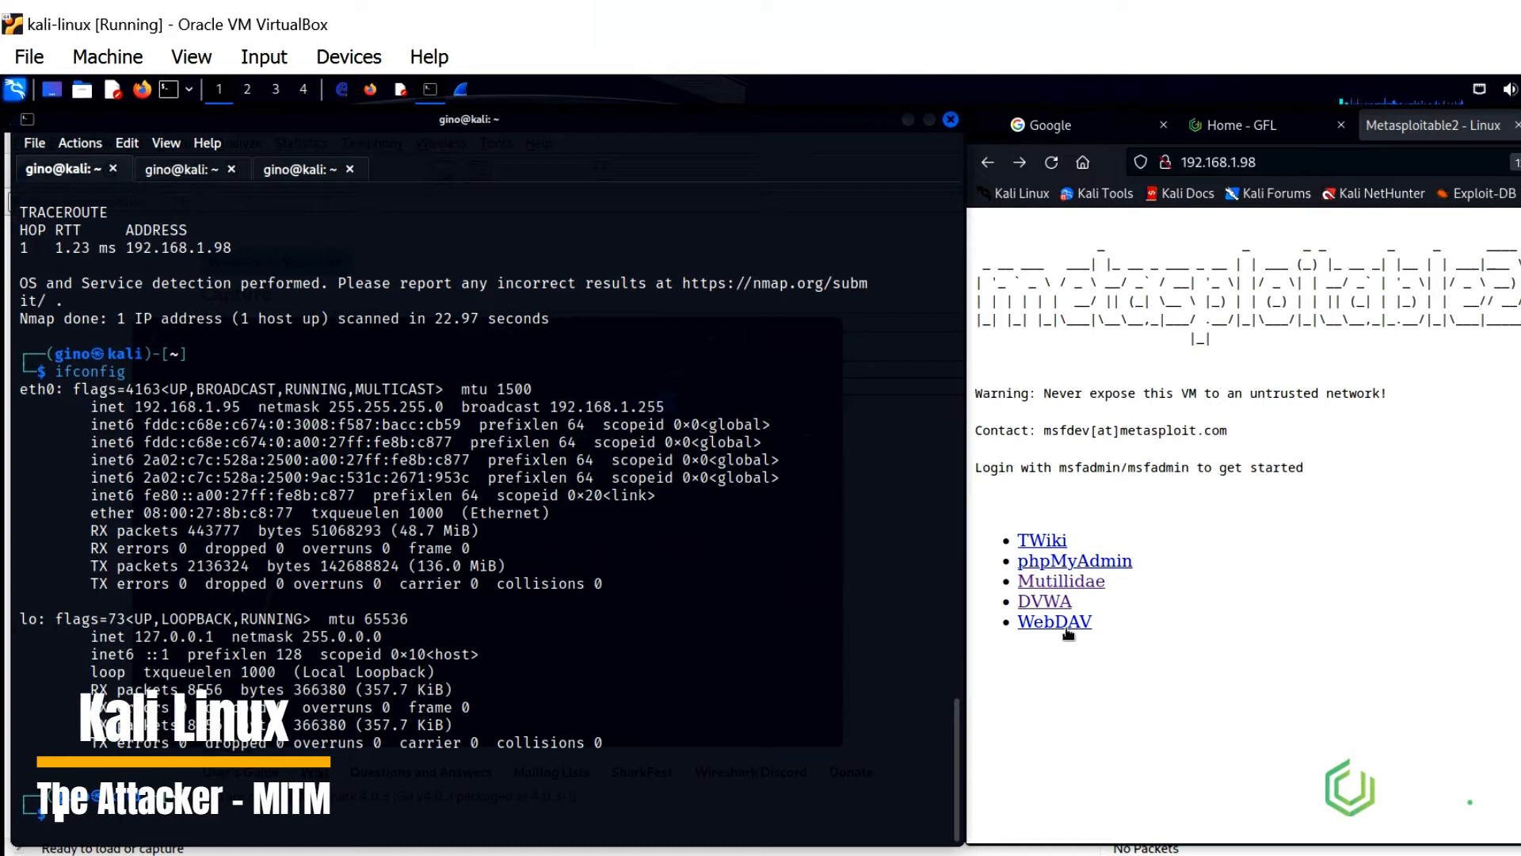
Open DVWA from the Metasploitable home page and log in as admin with the prefilled credentials
click(1045, 601)
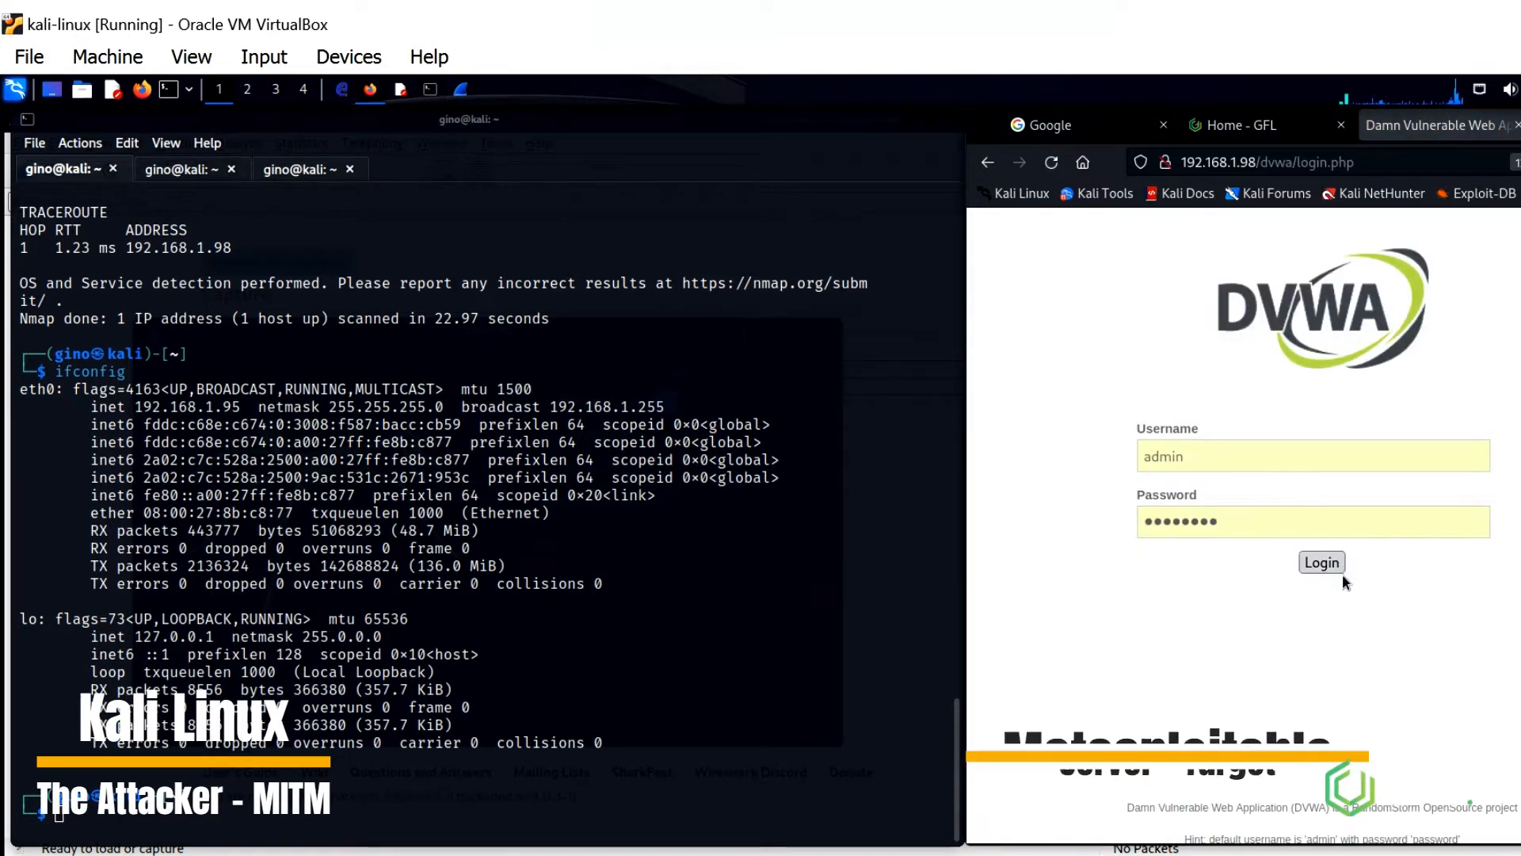
click(1321, 562)
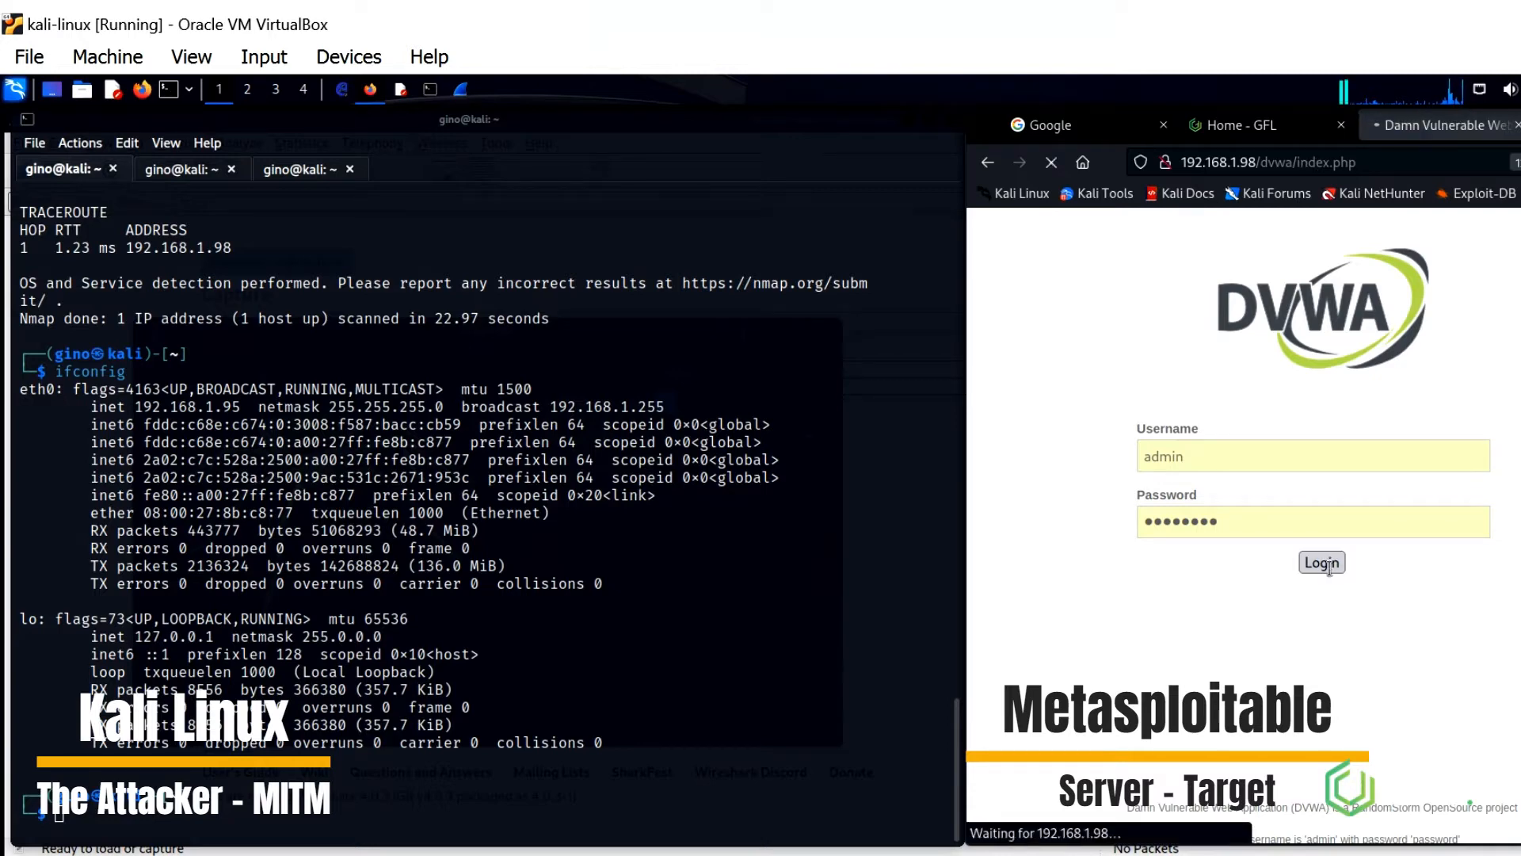
click(1321, 563)
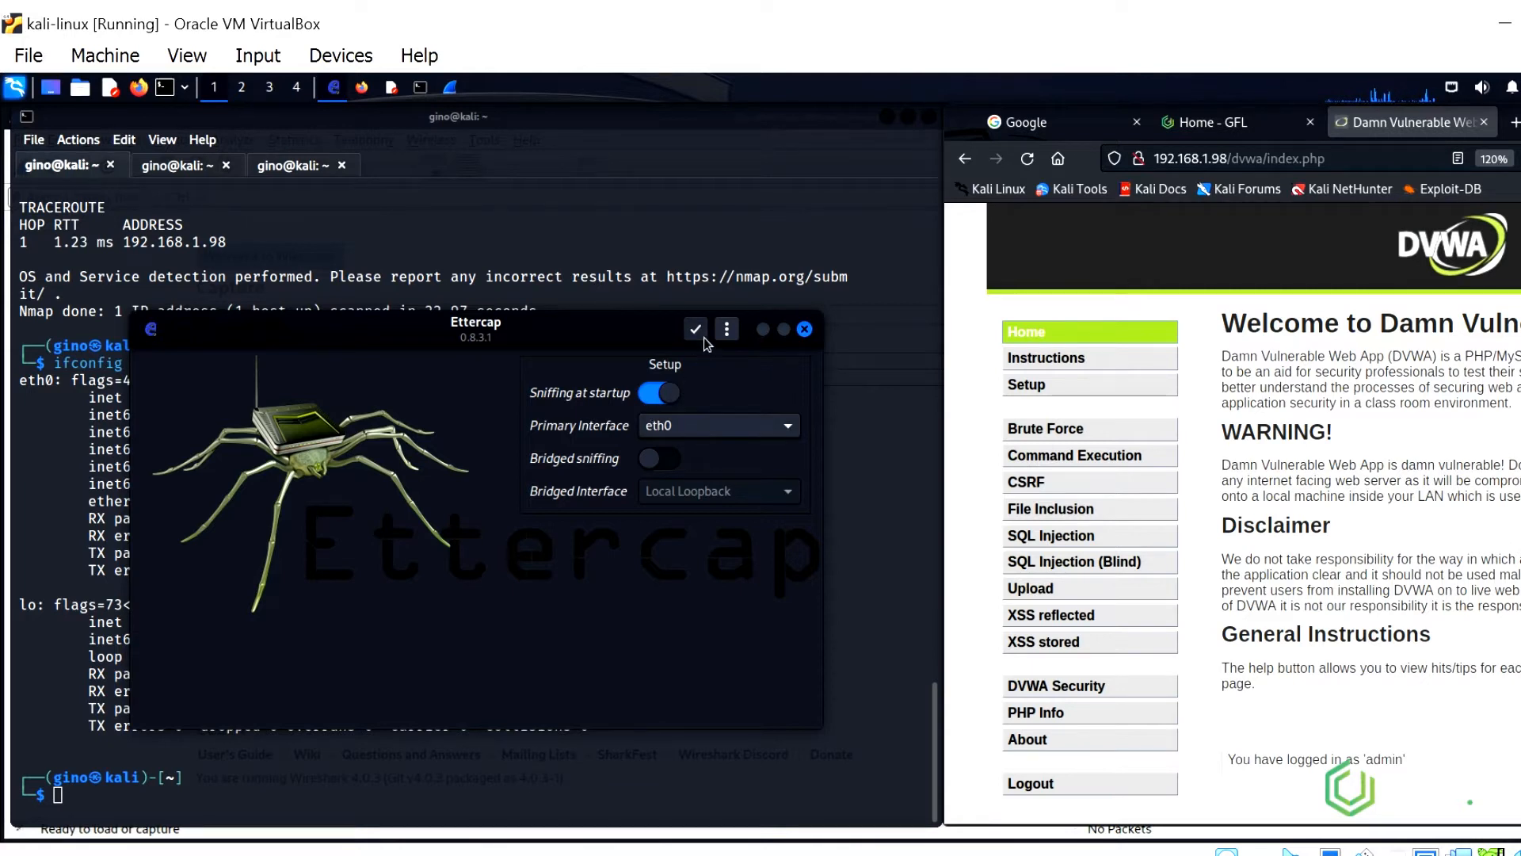
Start unified sniffing on eth0, scan the subnet and list the six discovered hosts including 192.168.1.98
click(694, 328)
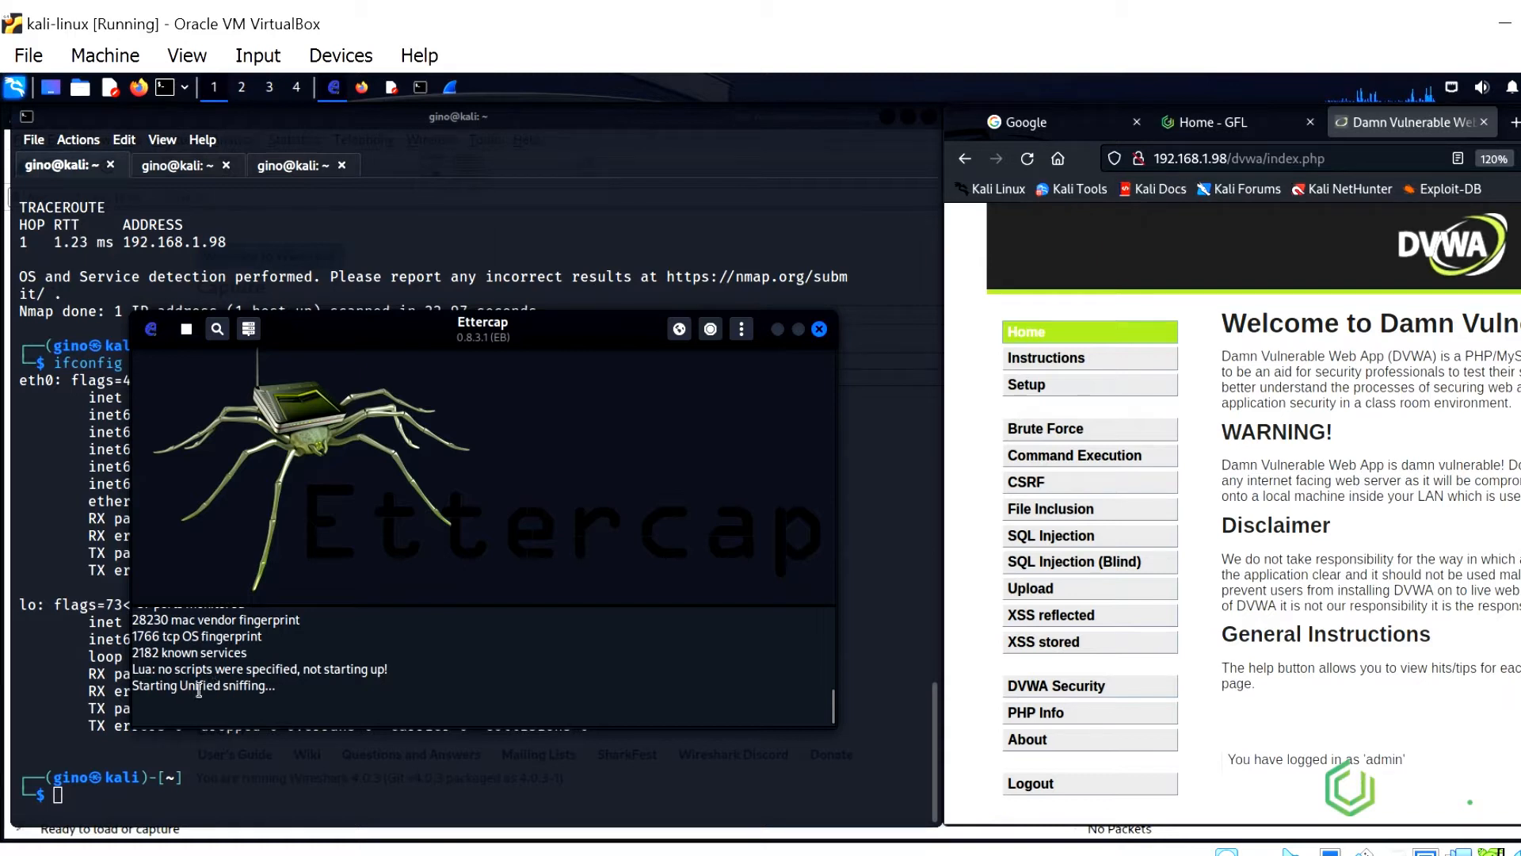
mouse_move(303, 366)
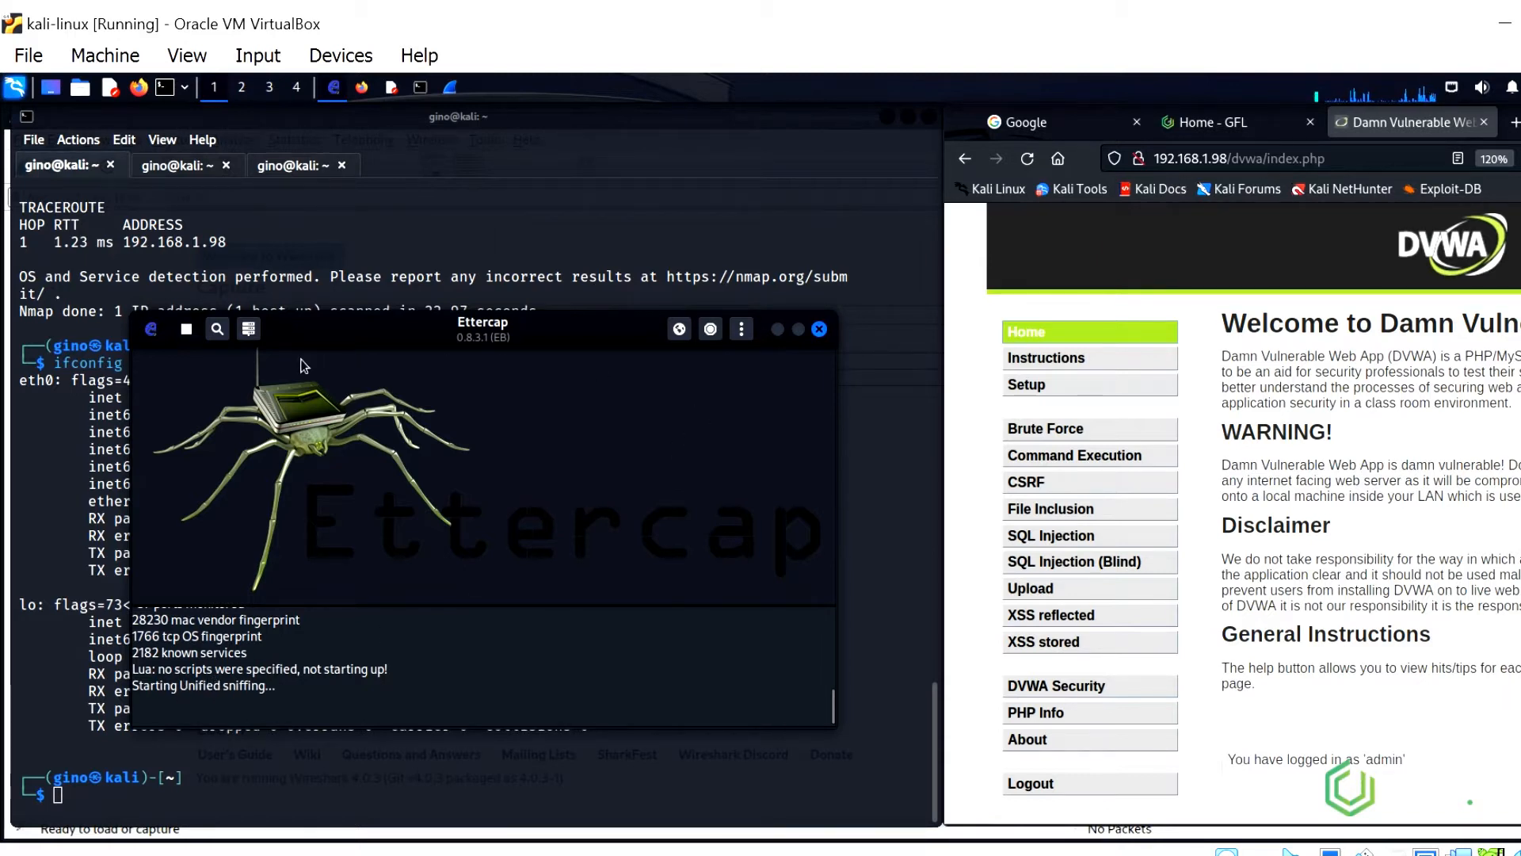
click(217, 328)
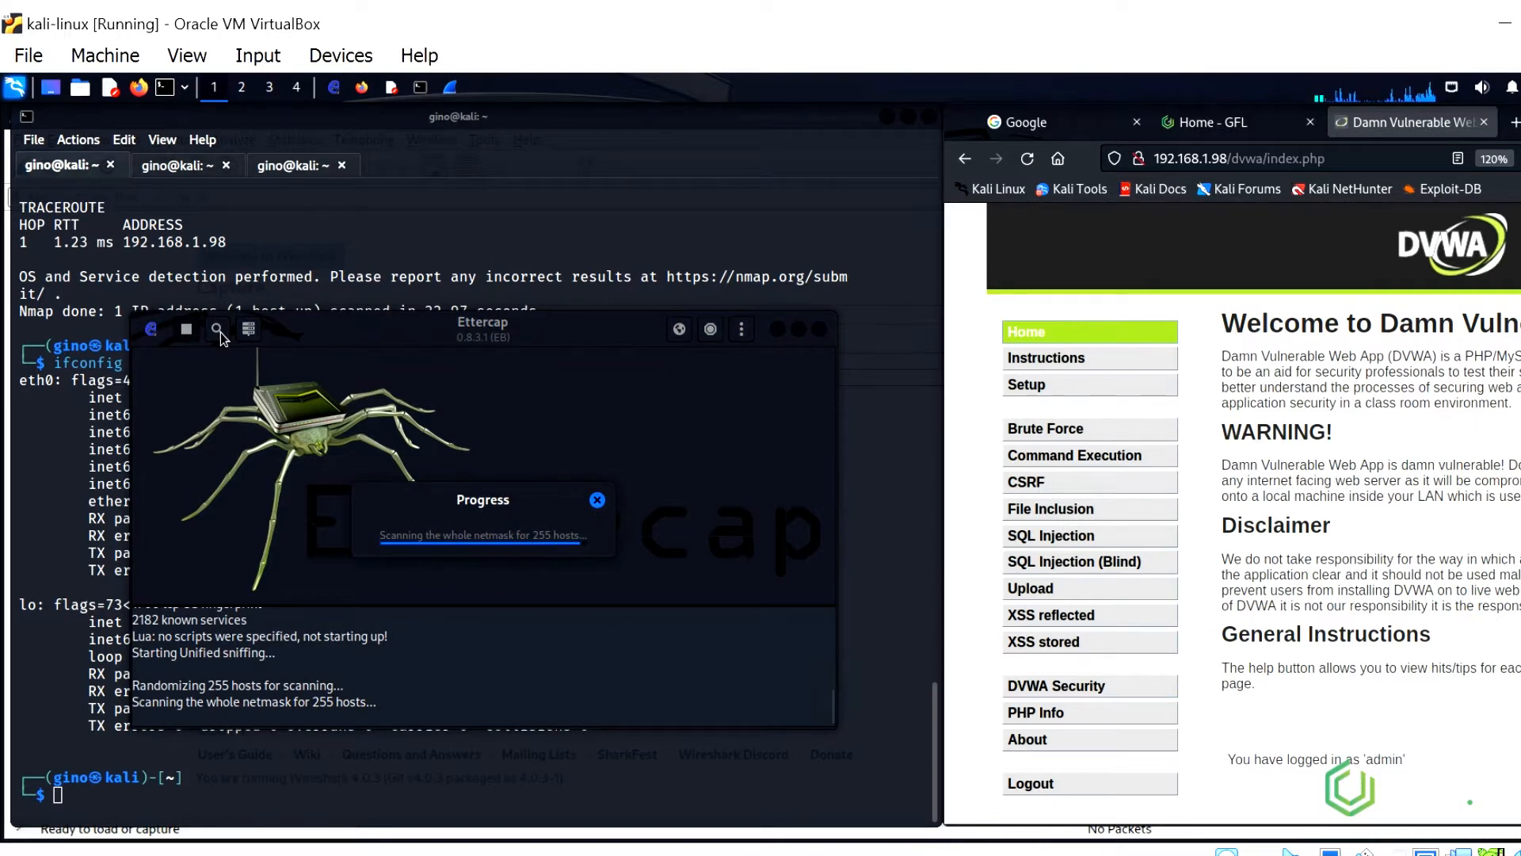
click(598, 499)
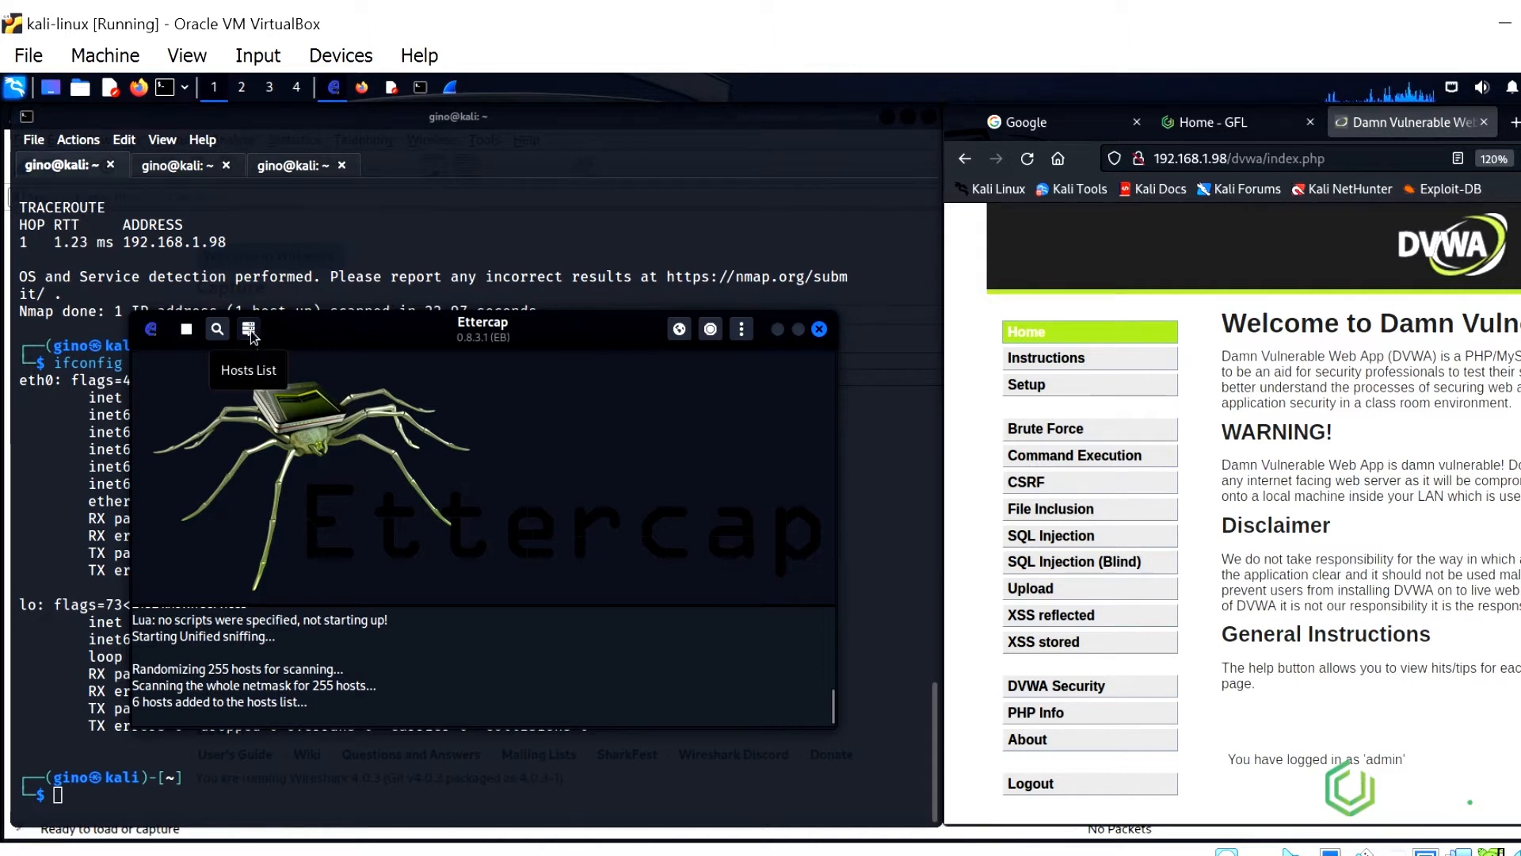
click(248, 328)
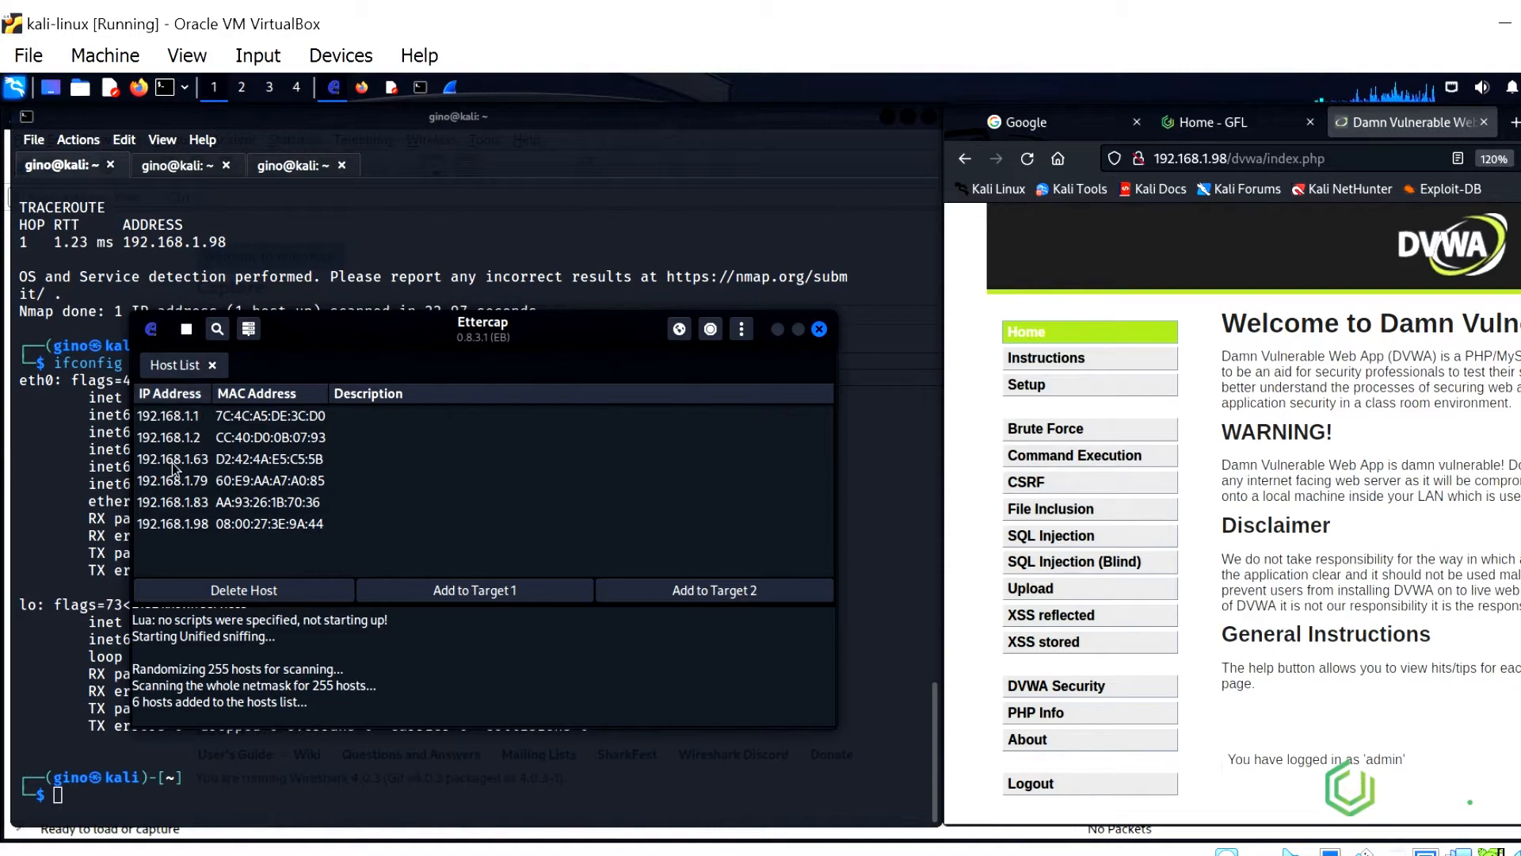
mouse_move(183, 537)
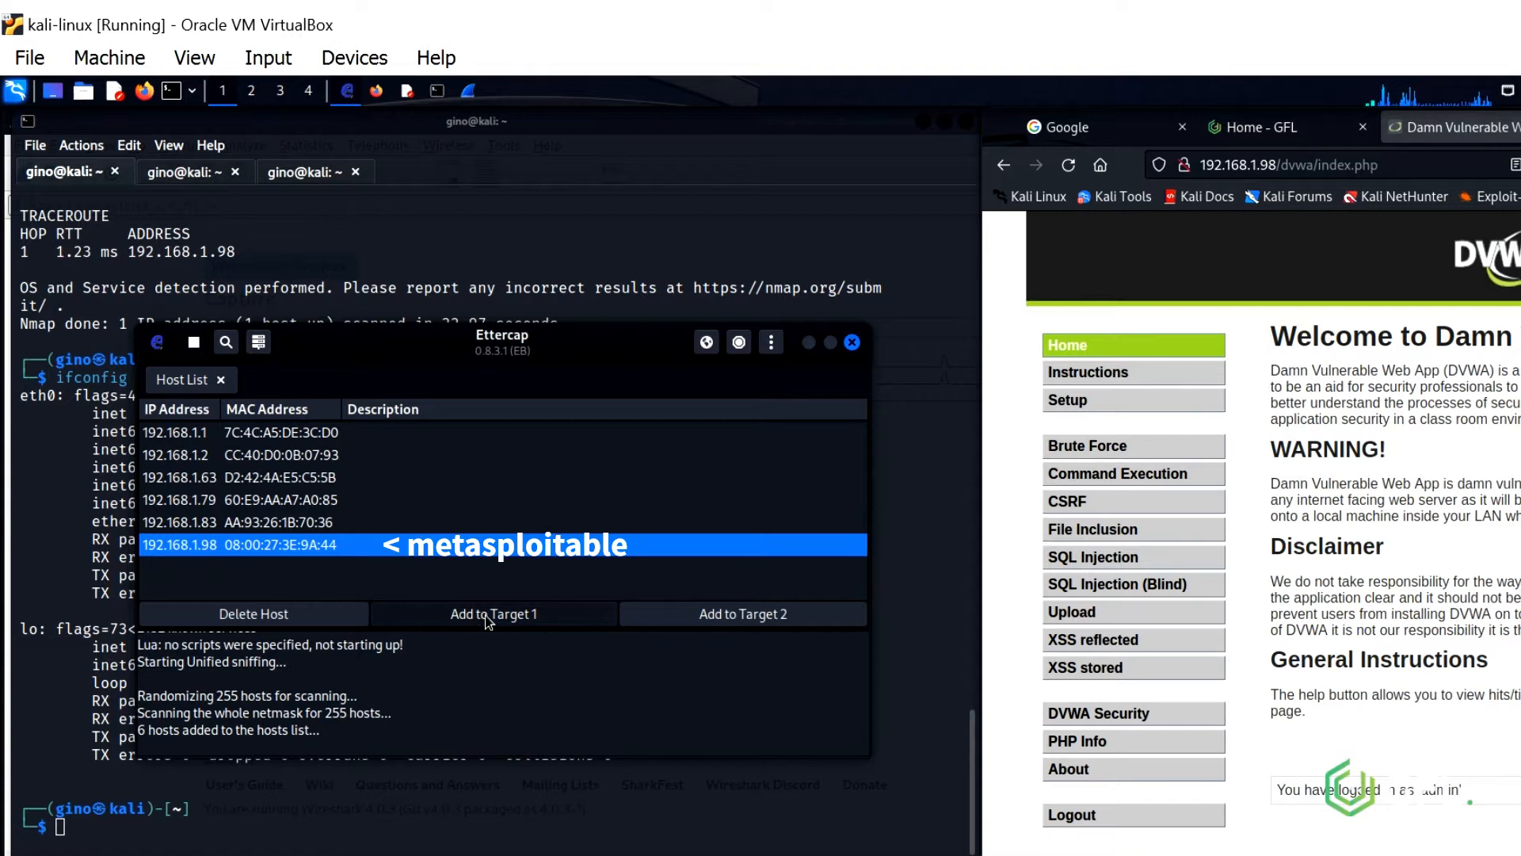
Set 192.168.1.98 as Target 1 and 192.168.1.63 as Target 2 from the hosts list
click(493, 614)
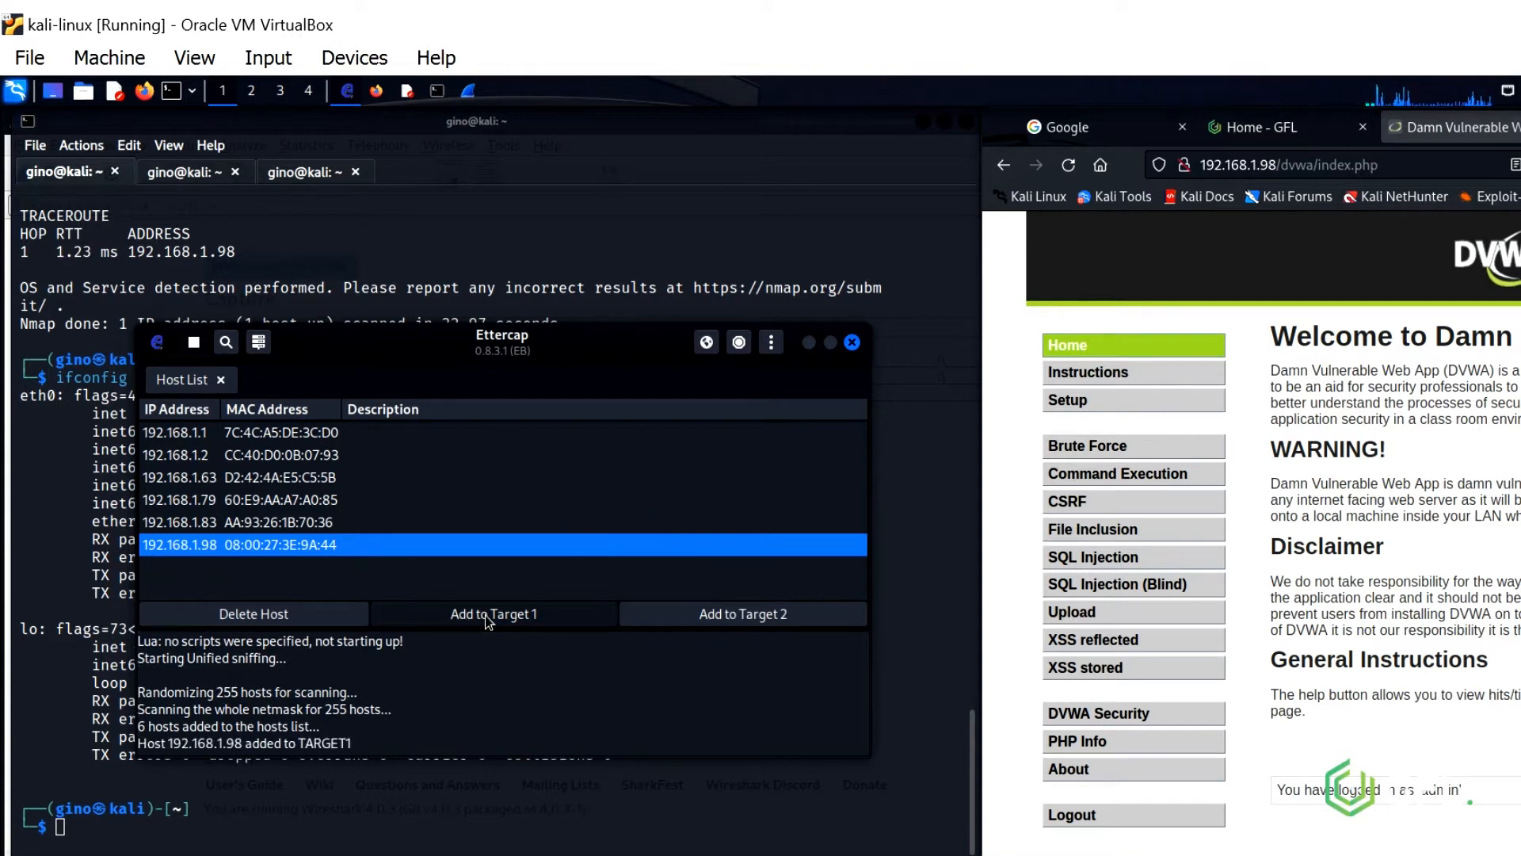
click(492, 613)
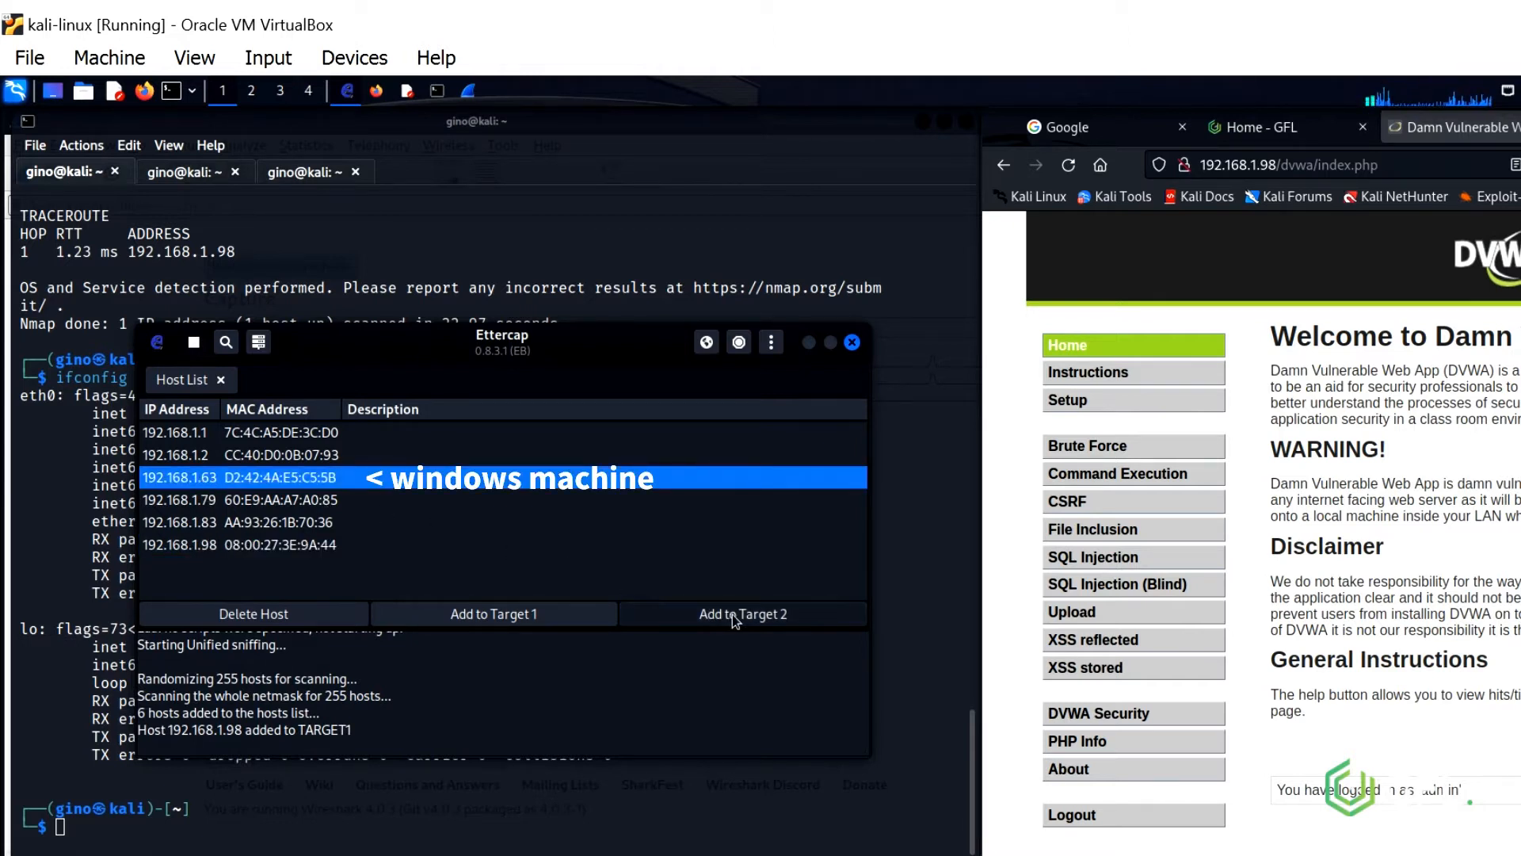
click(743, 613)
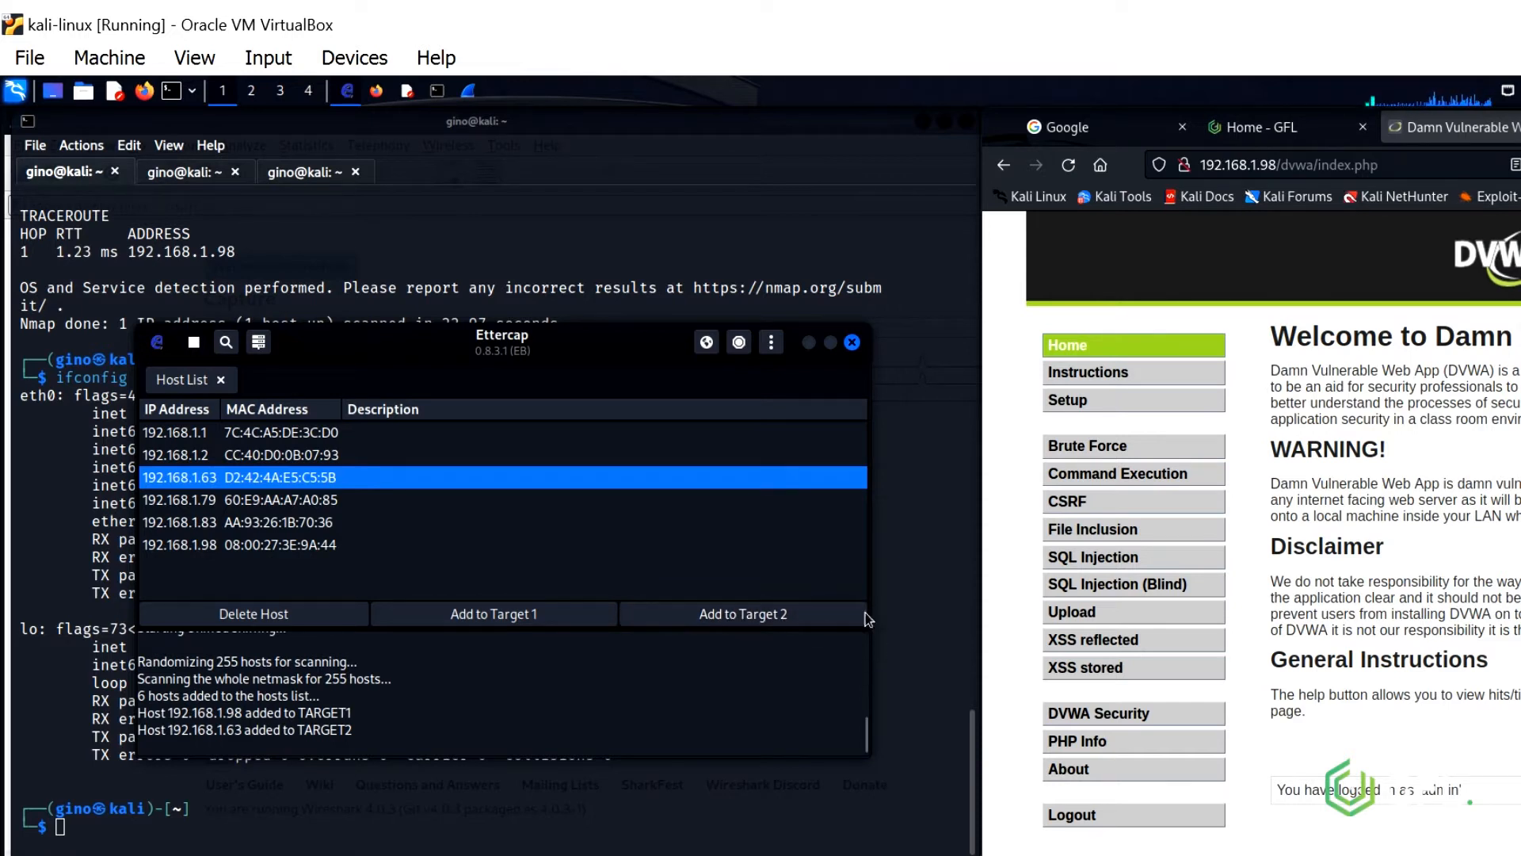
mouse_move(707, 342)
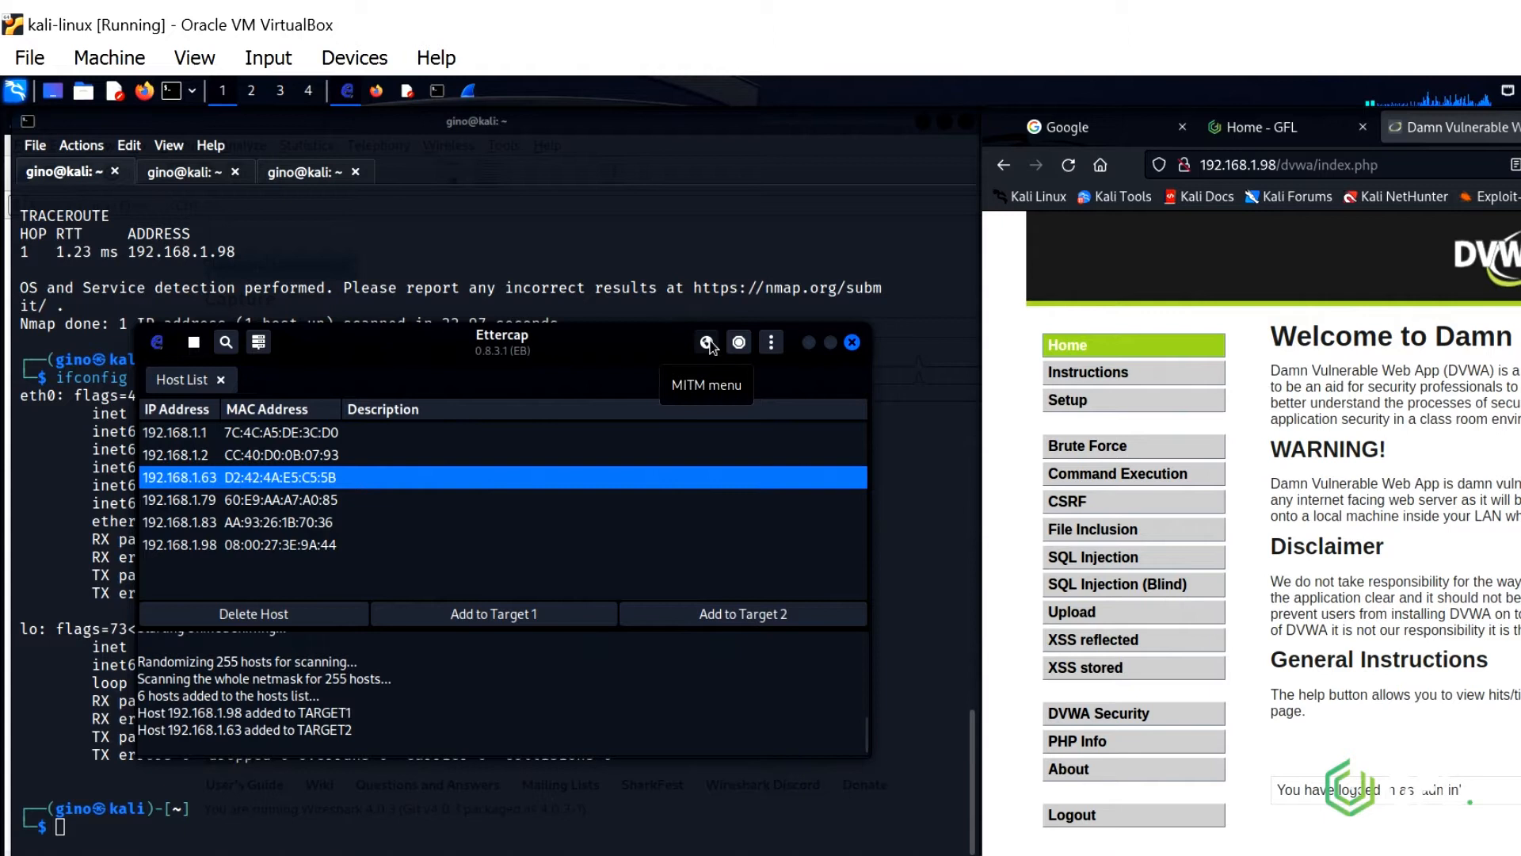
Start an ARP poisoning MITM attack with Sniff remote connections enabled
click(706, 342)
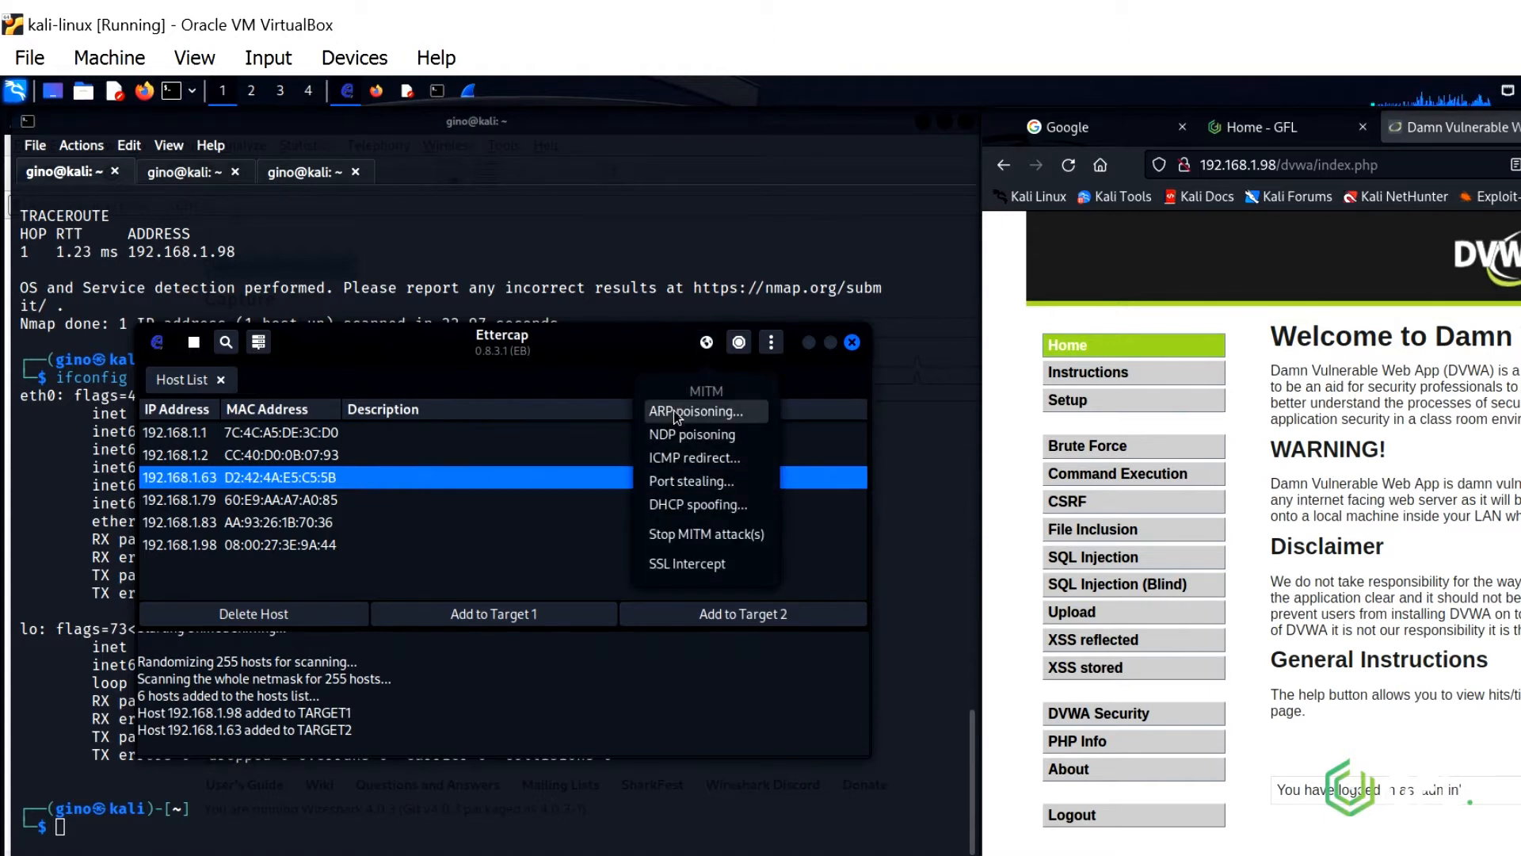
click(694, 410)
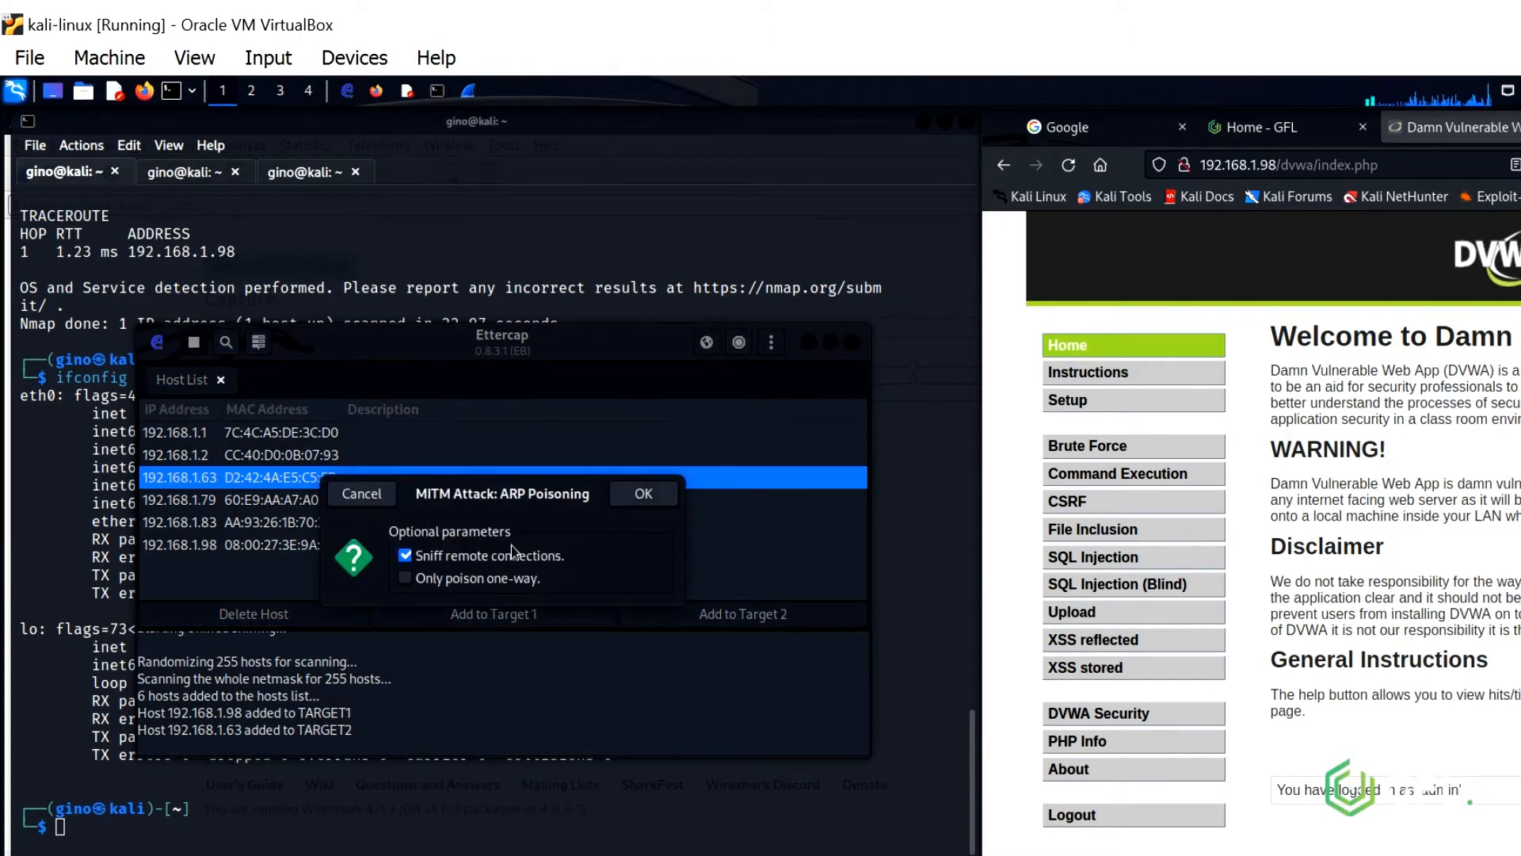
mouse_move(479, 565)
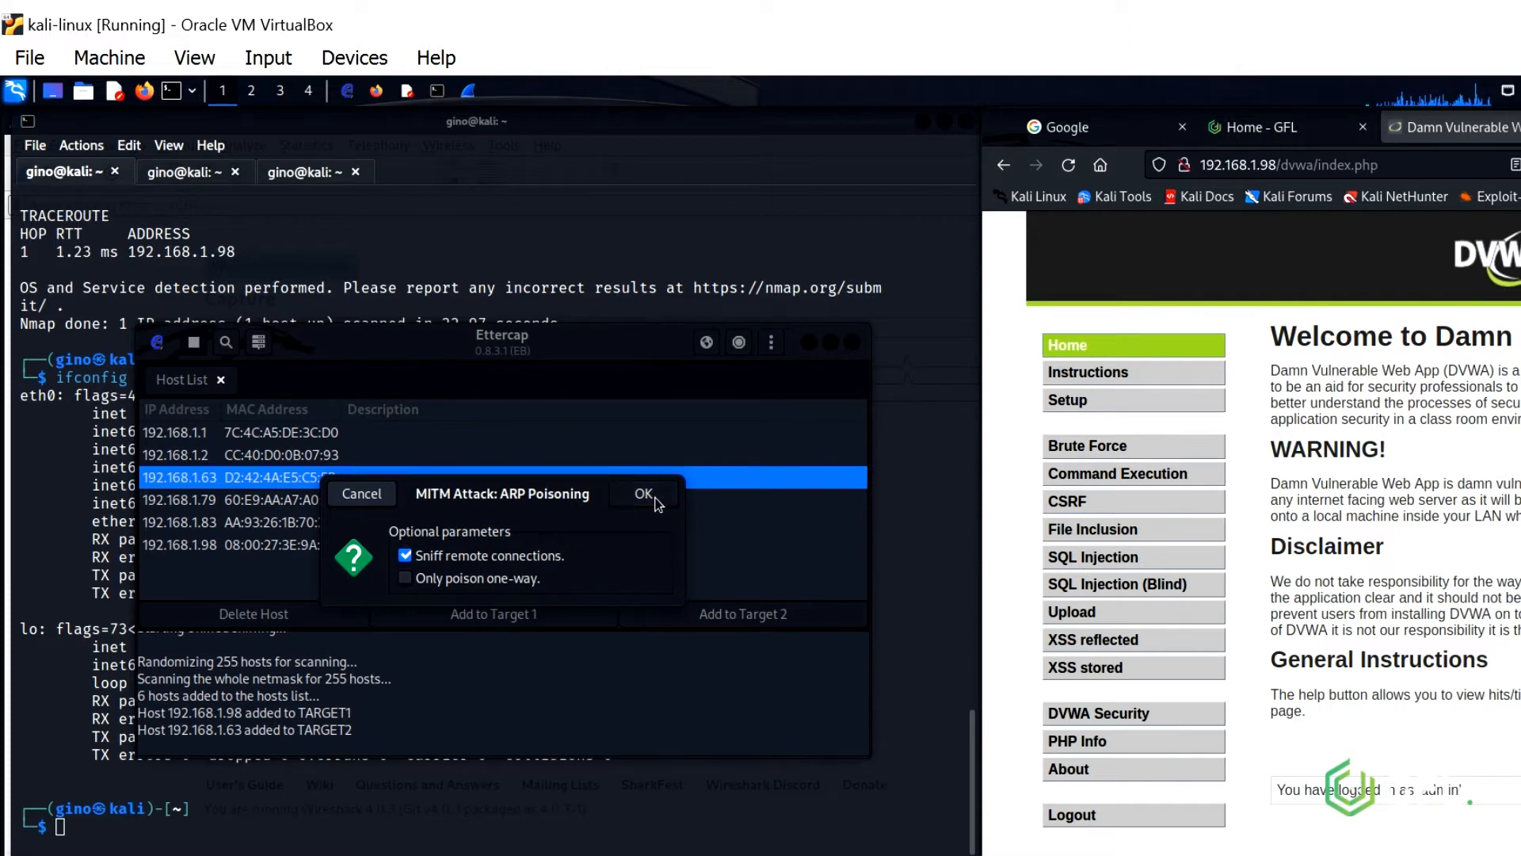
click(642, 494)
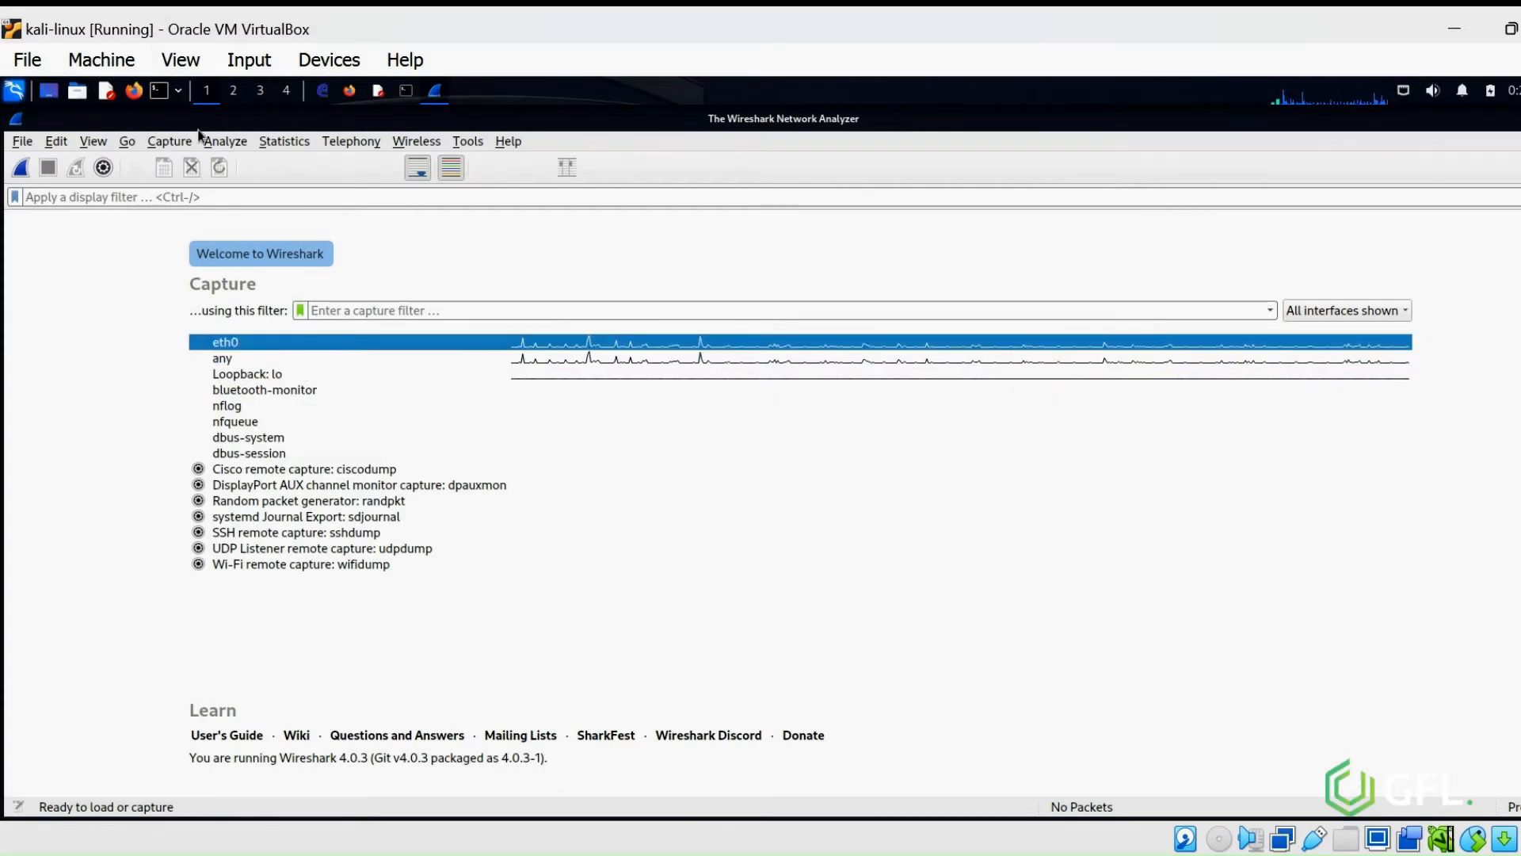
Start a live Wireshark capture on eth0 to record the poisoned hosts' traffic
click(168, 141)
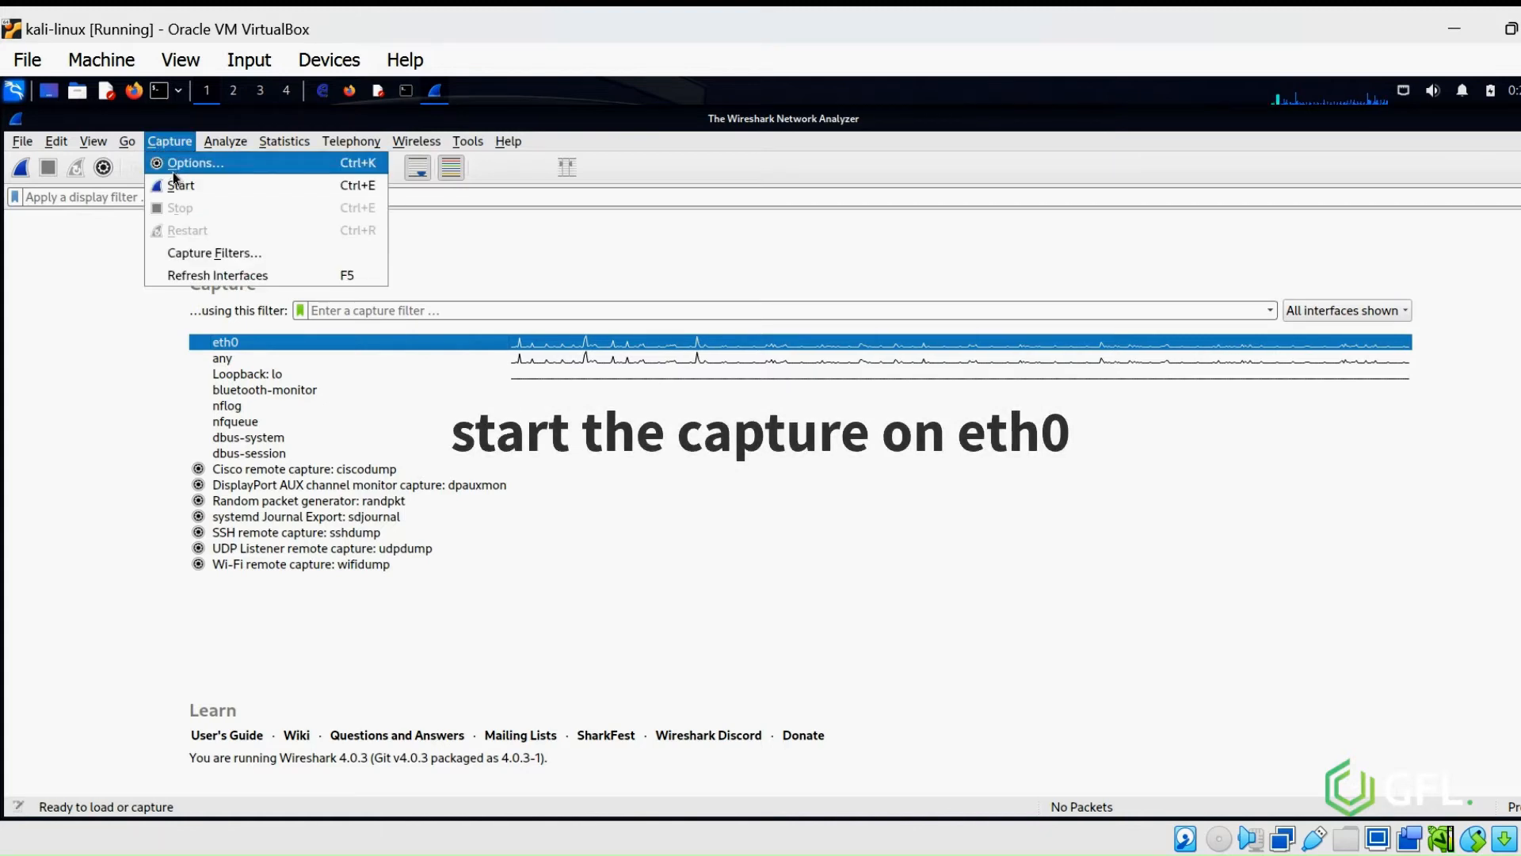
click(180, 183)
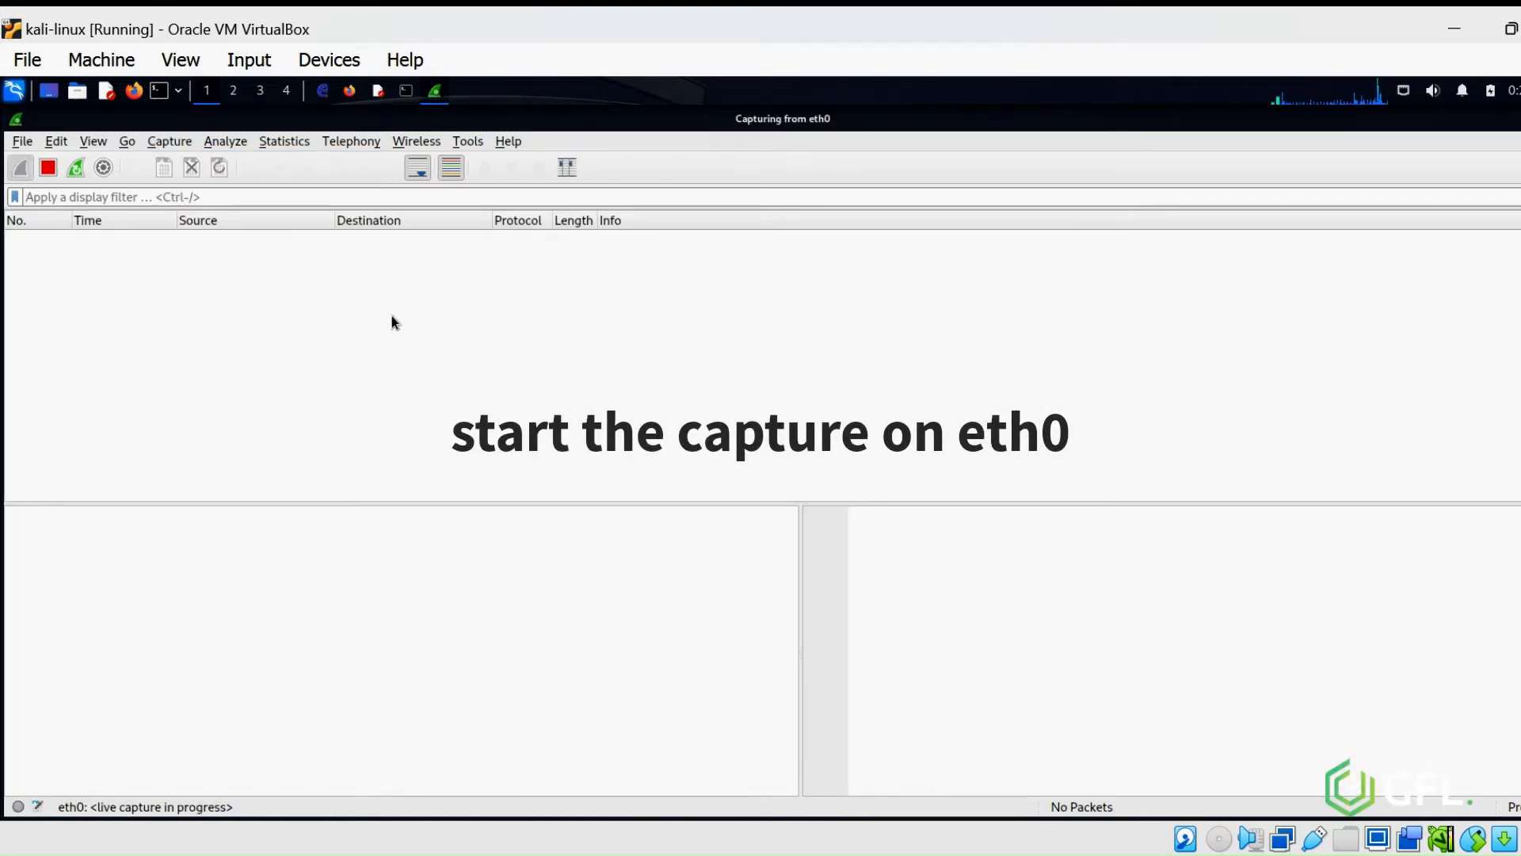
click(21, 166)
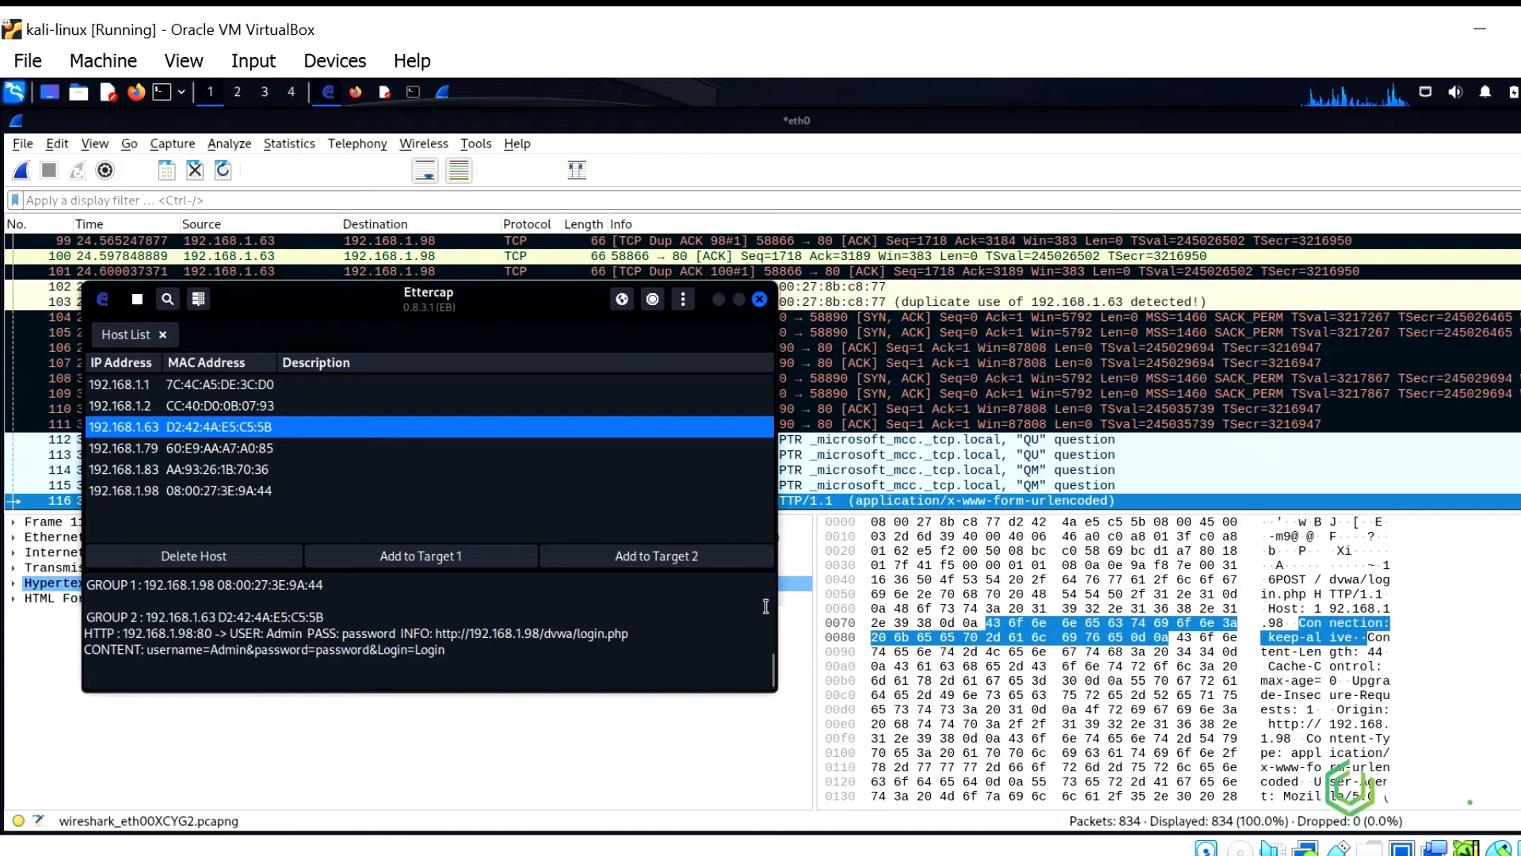
Filter to http, select the POST /dvwa/login.php packet and expand its form data showing Admin / password
click(759, 298)
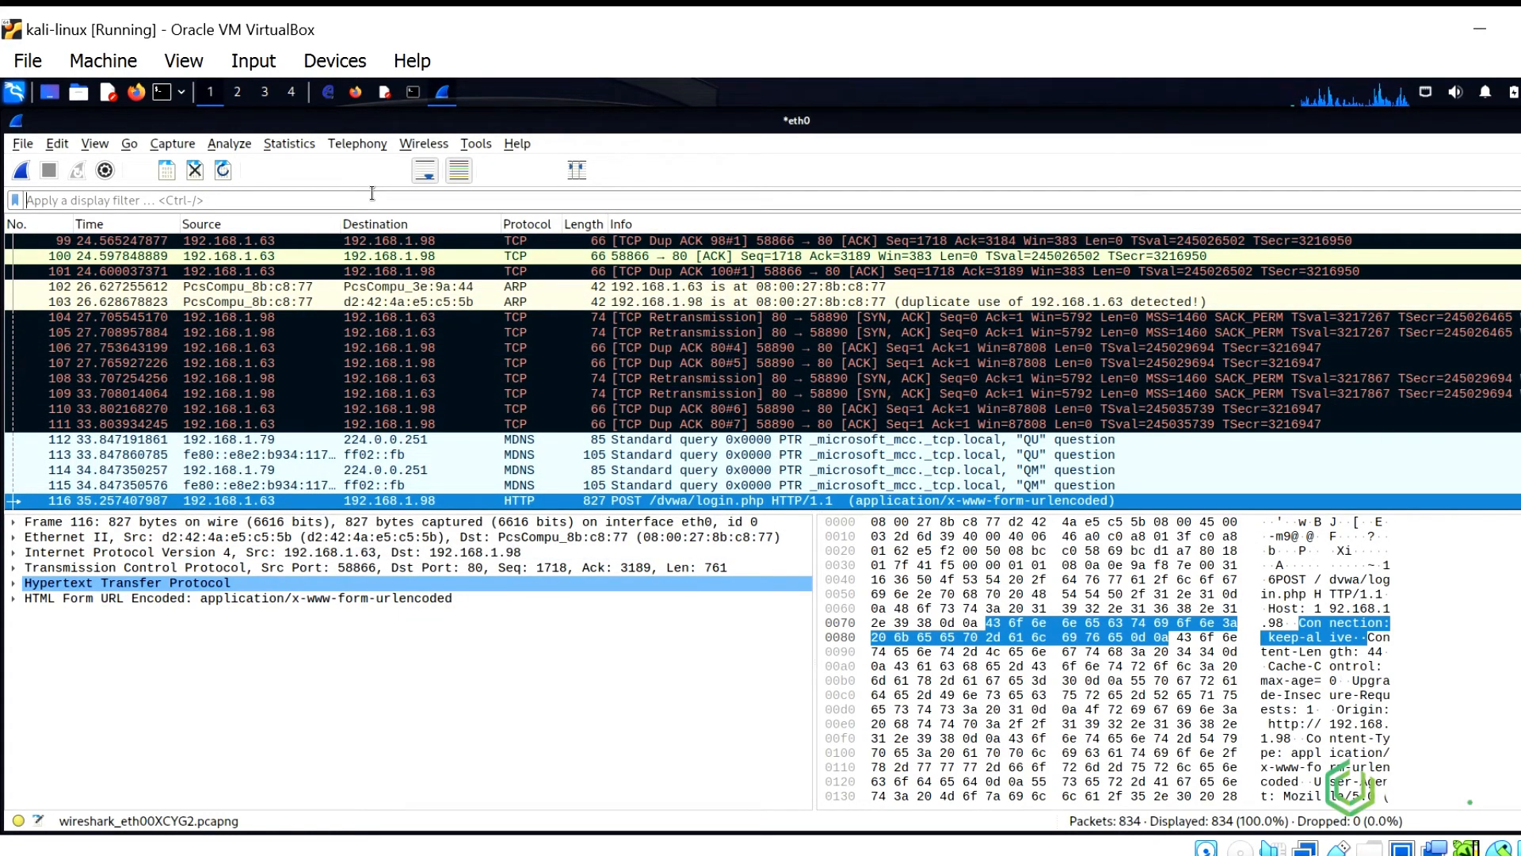
text(http)
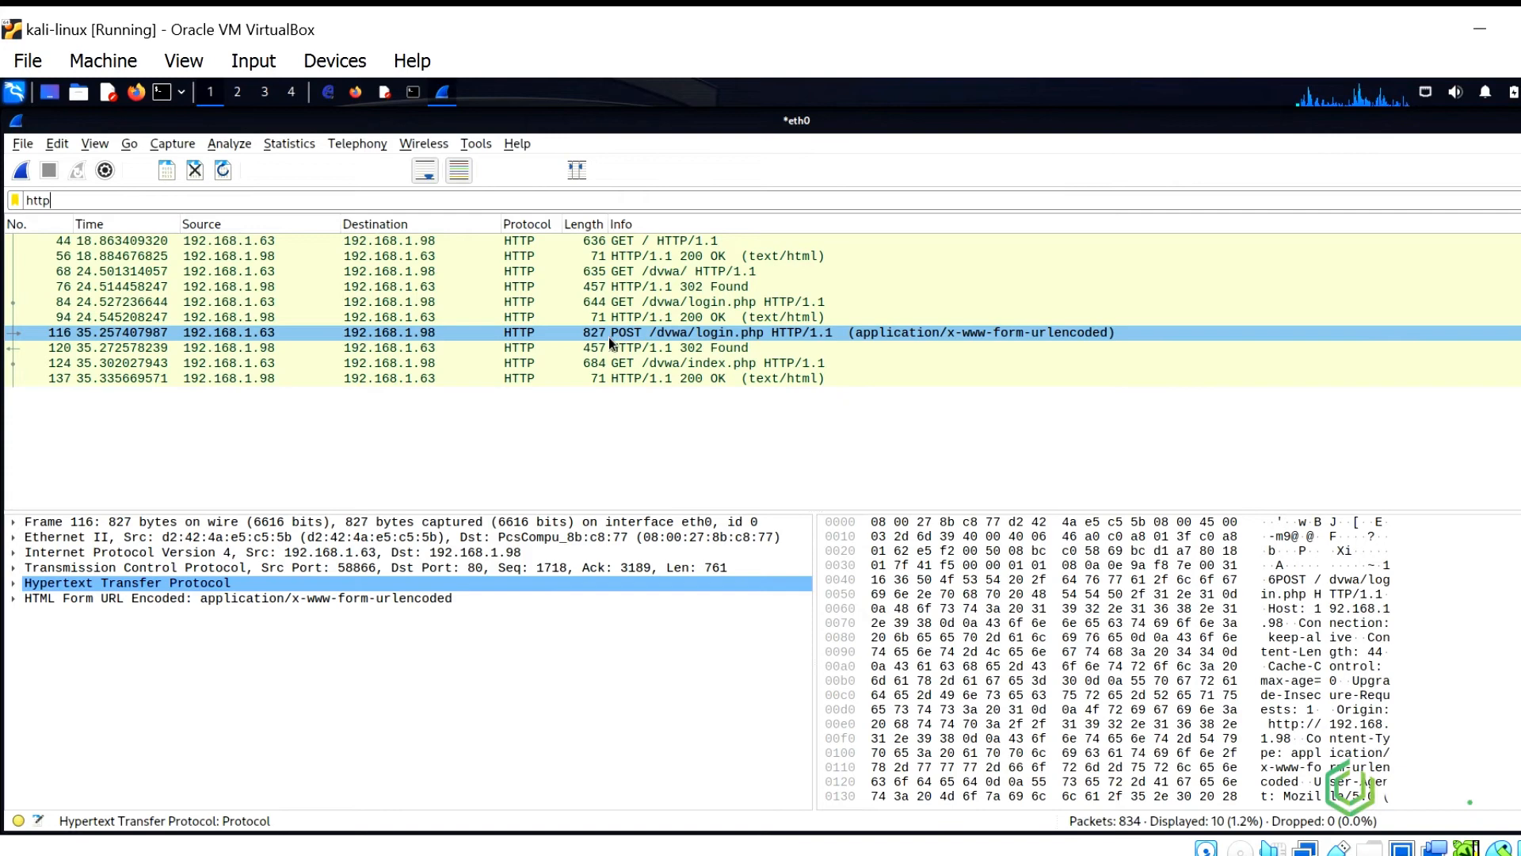
click(127, 551)
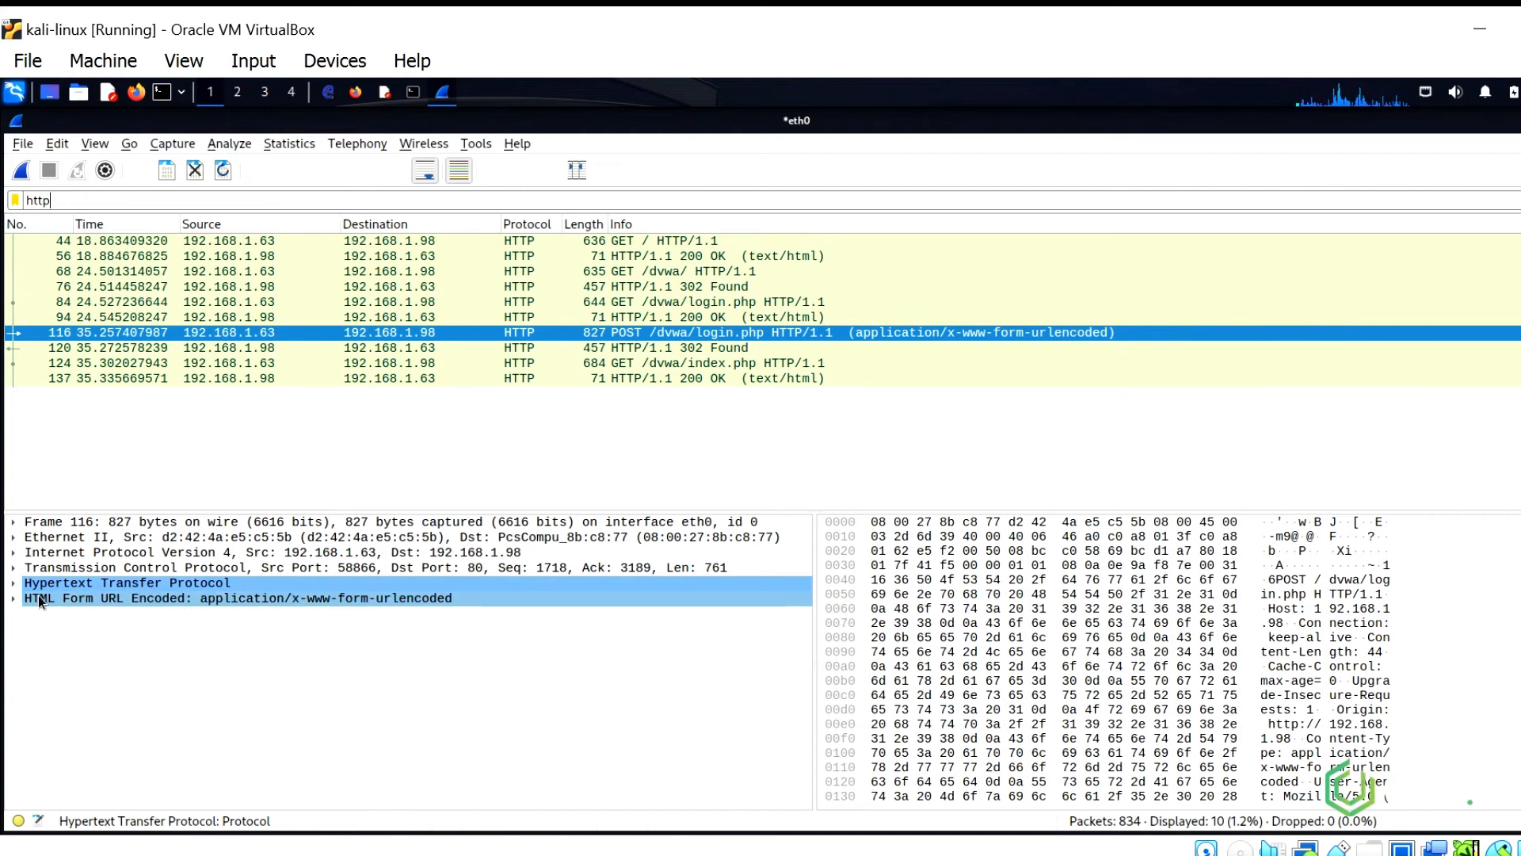
click(12, 598)
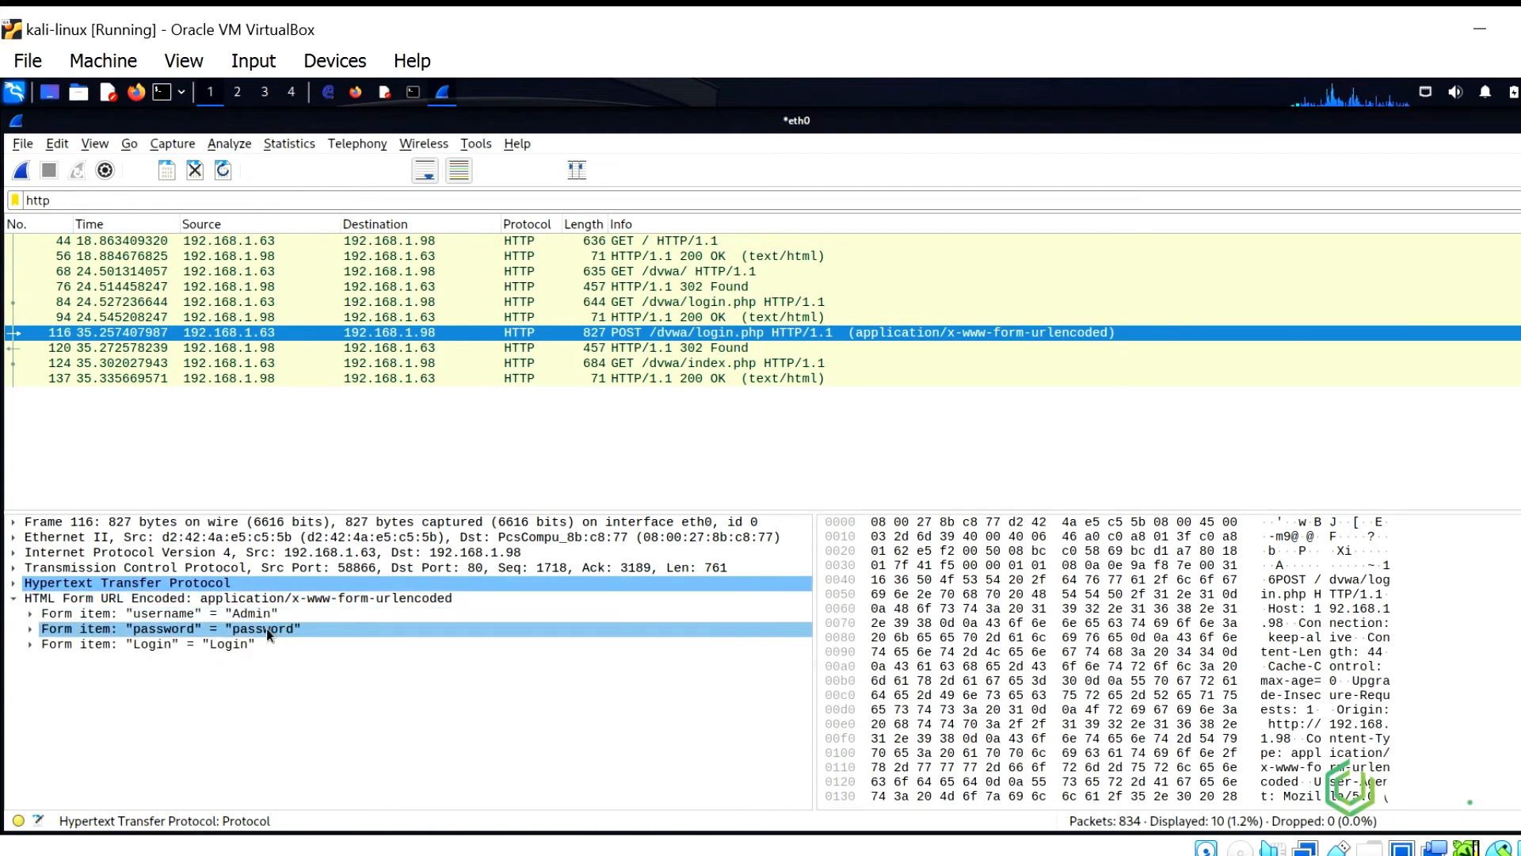